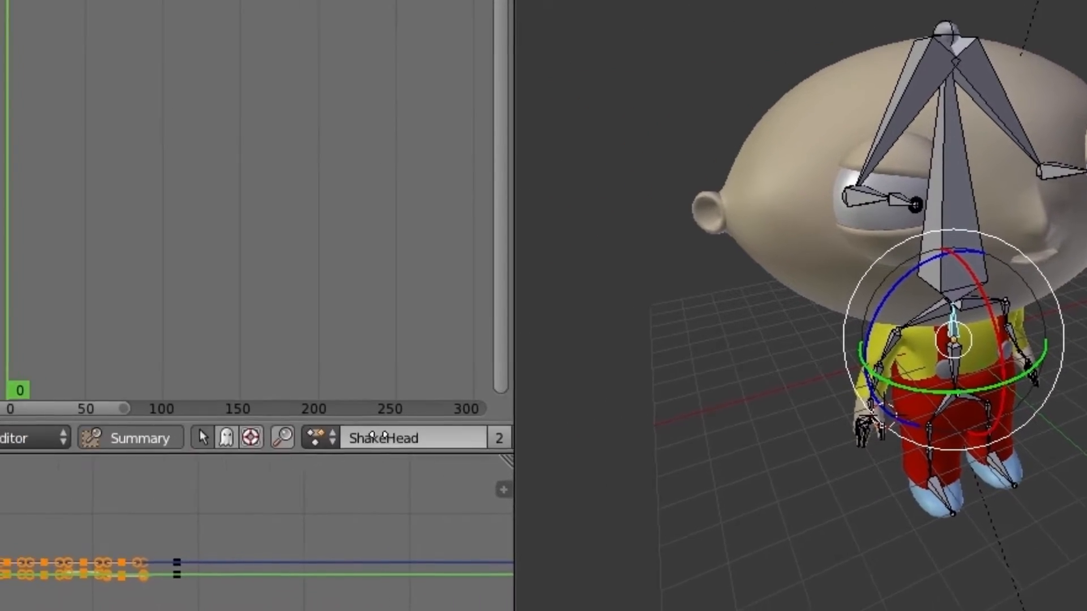
# Select the Stewie model to view its import clips Bow, Dance1, Dance2, Idle and WeirdMove.
pyautogui.click(21, 437)
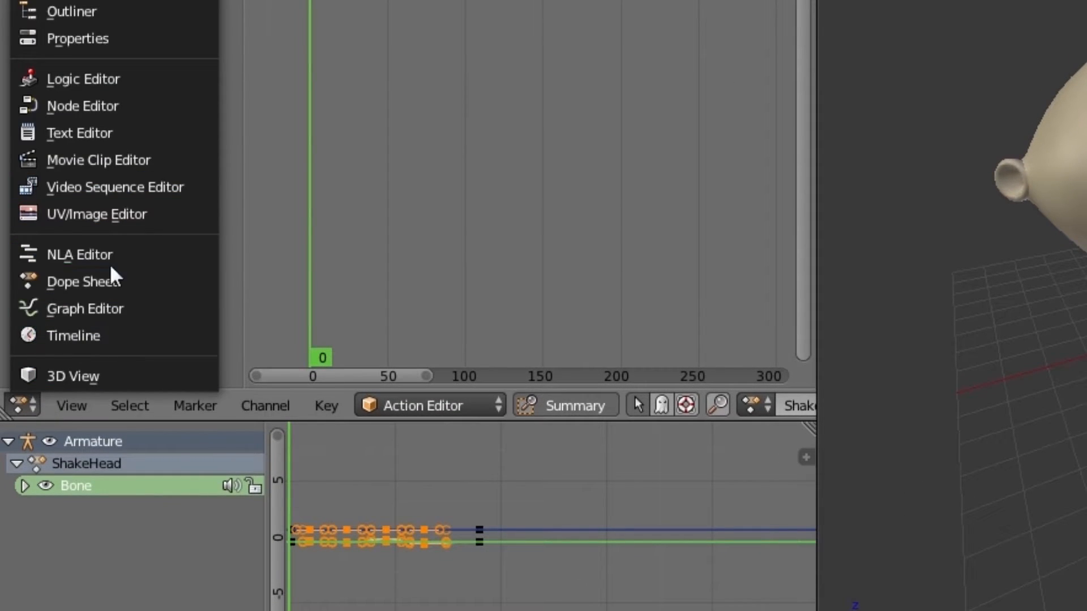
pyautogui.click(423, 406)
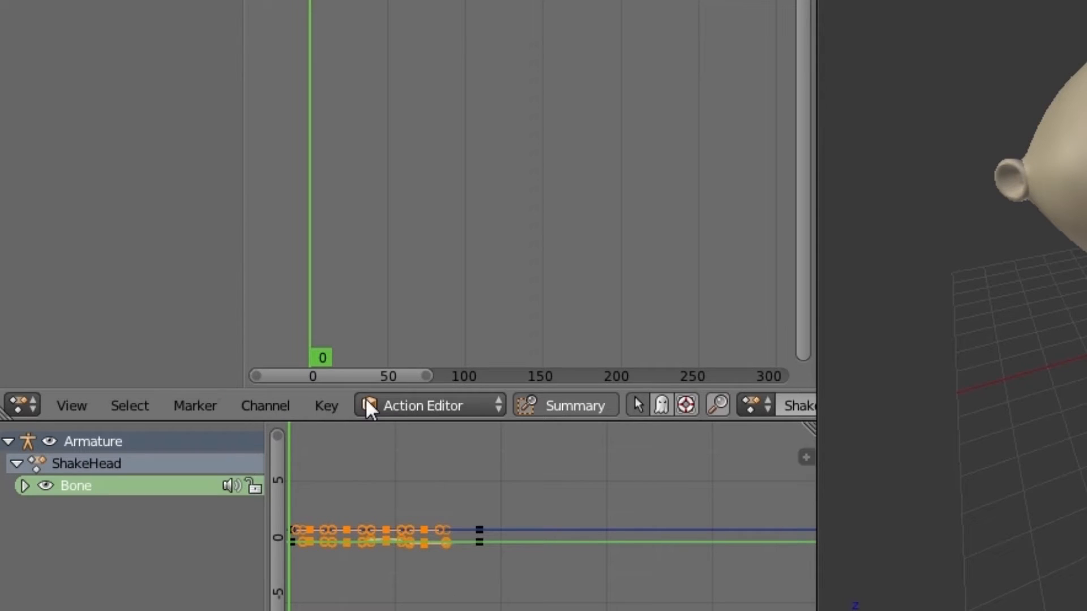
pyautogui.click(423, 405)
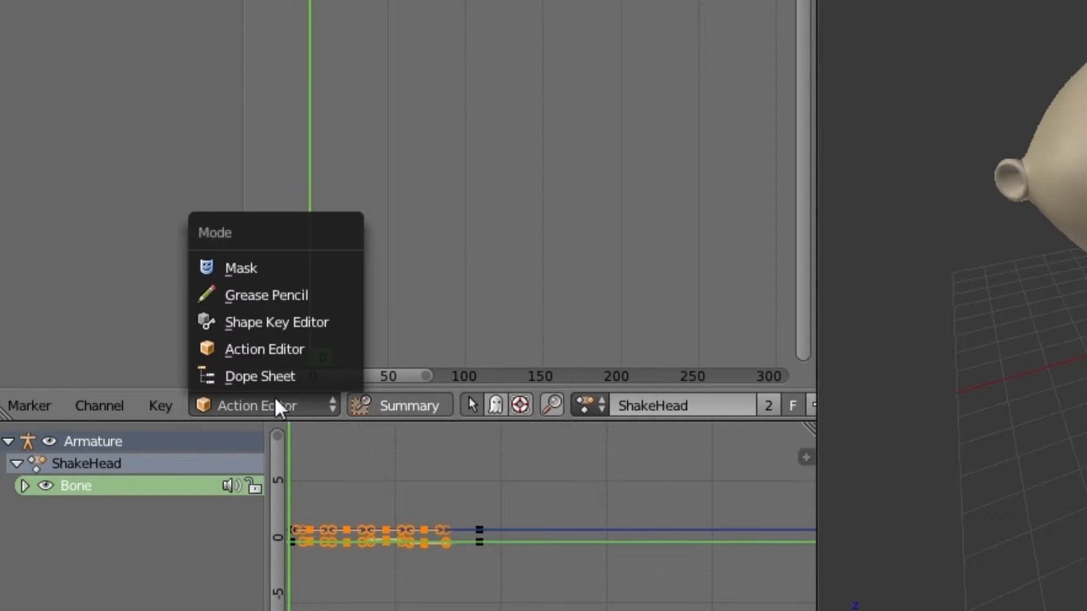
pyautogui.moveTo(260, 376)
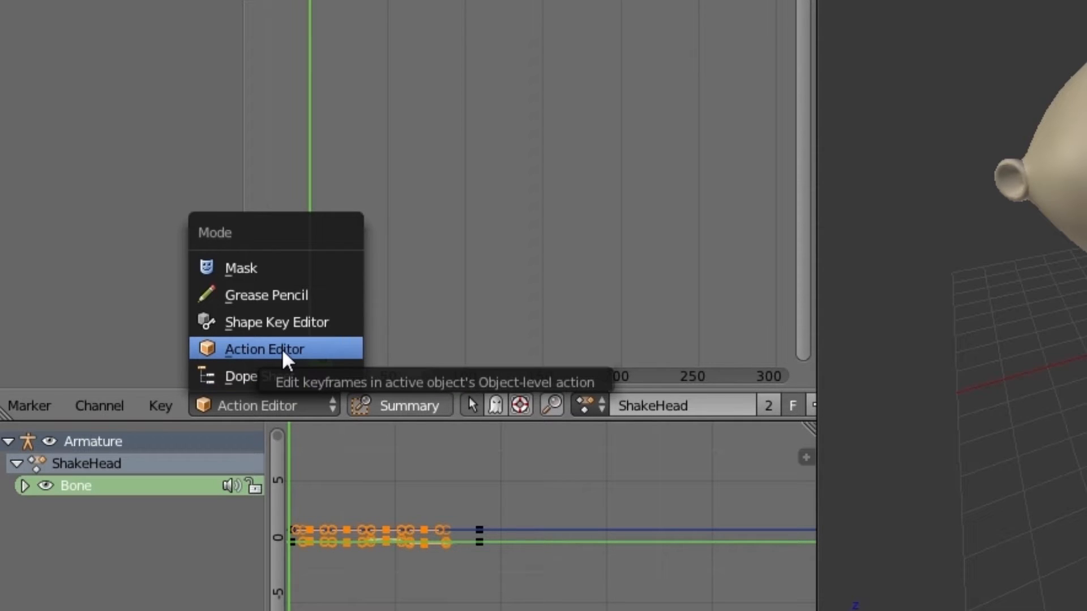
pyautogui.click(264, 349)
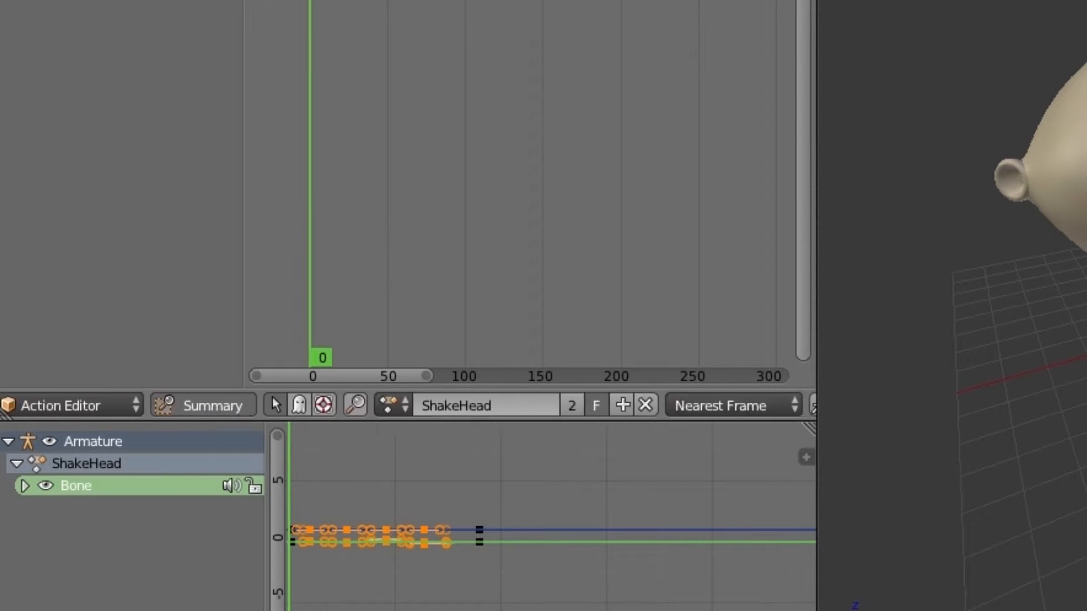
pyautogui.click(485, 405)
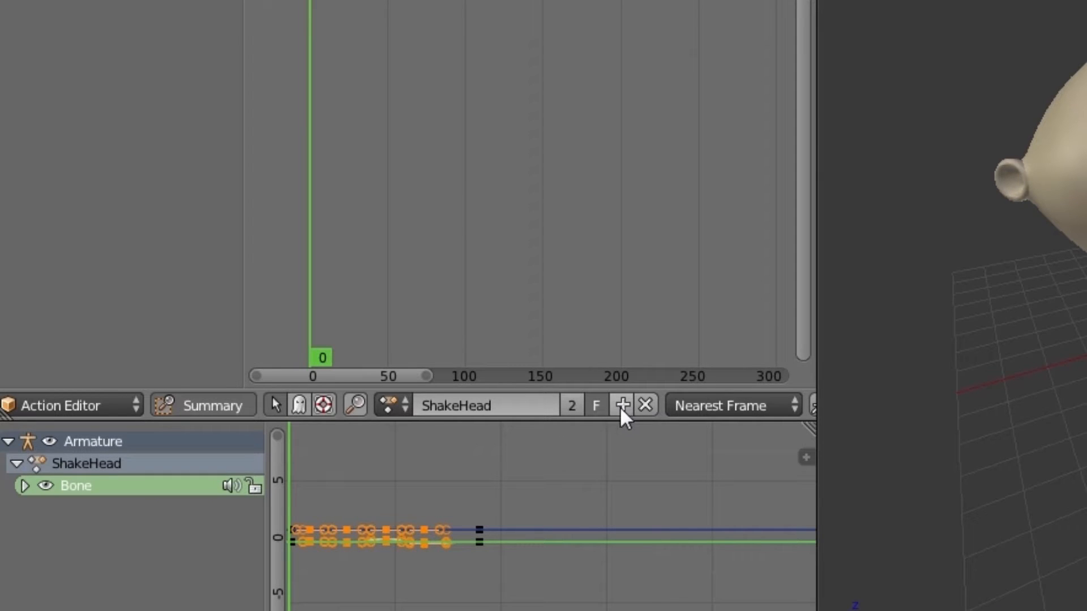
pyautogui.moveTo(596, 419)
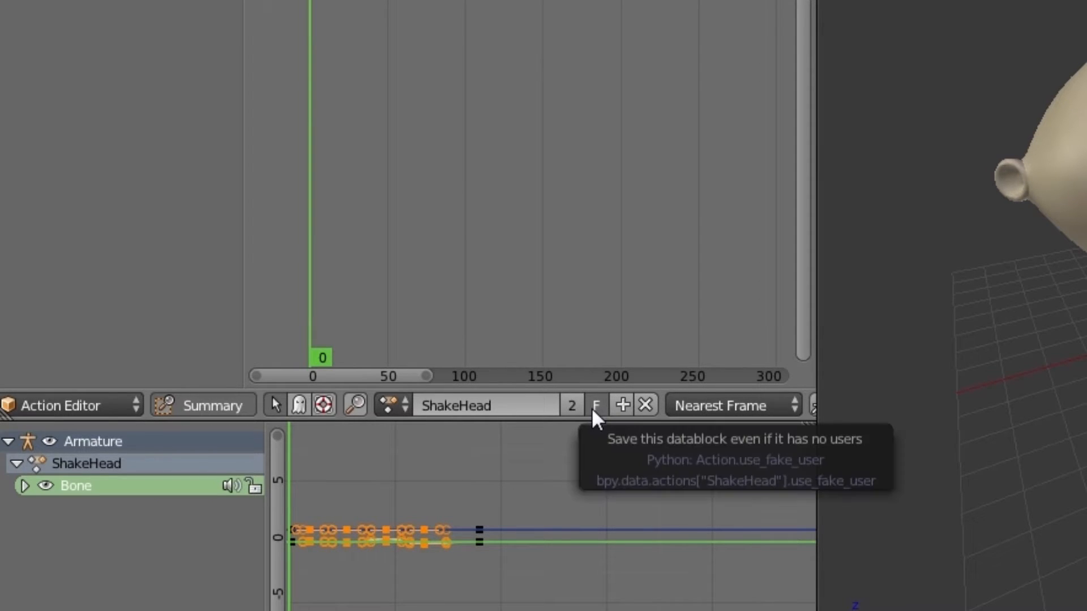
pyautogui.moveTo(600, 446)
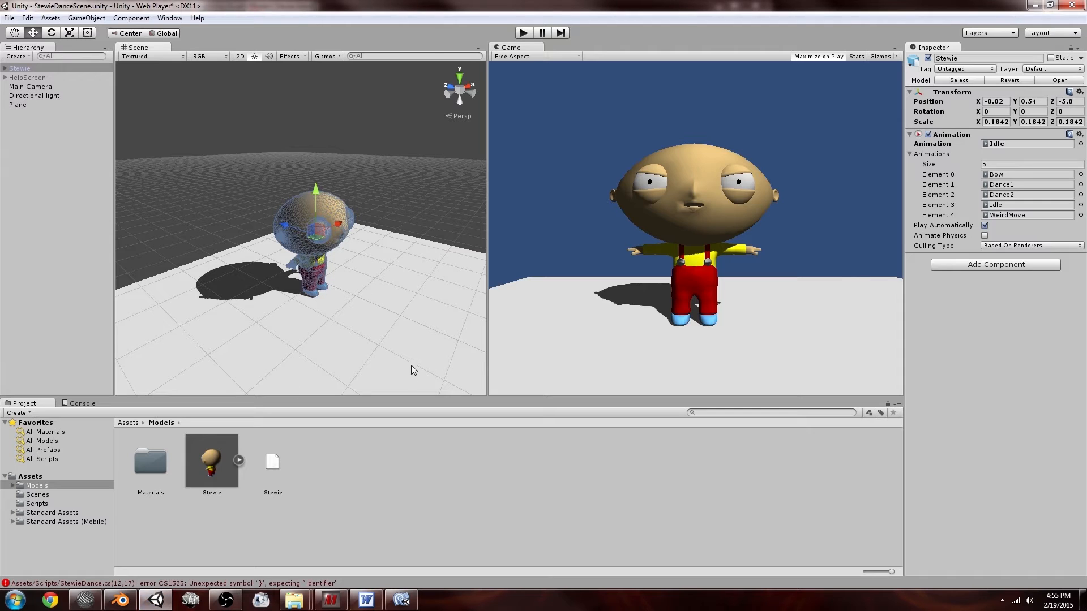
pyautogui.moveTo(379, 349)
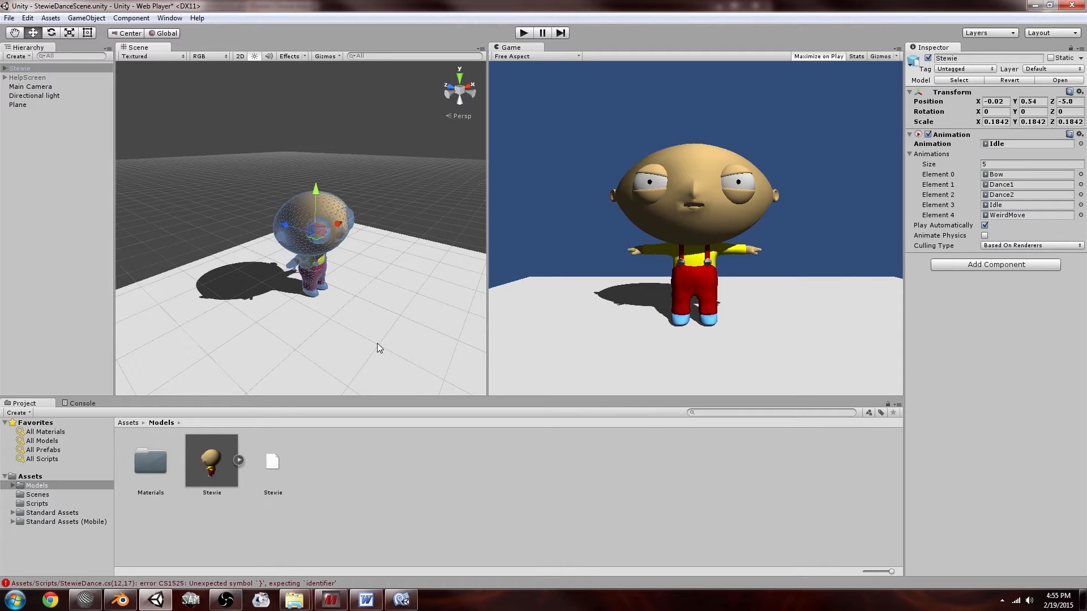
pyautogui.moveTo(442, 266)
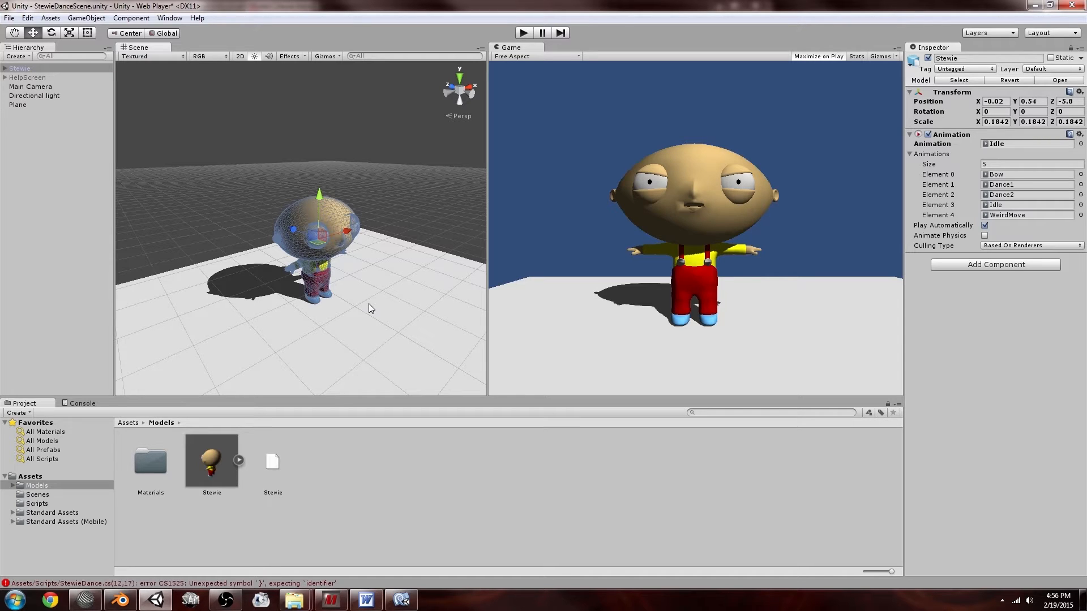
pyautogui.click(212, 460)
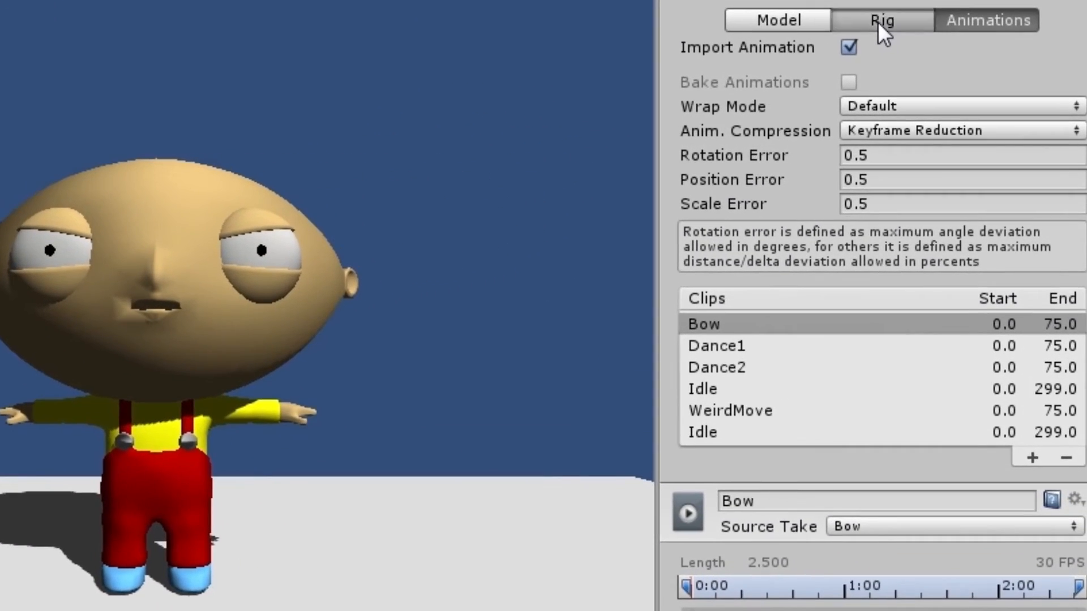
pyautogui.click(880, 19)
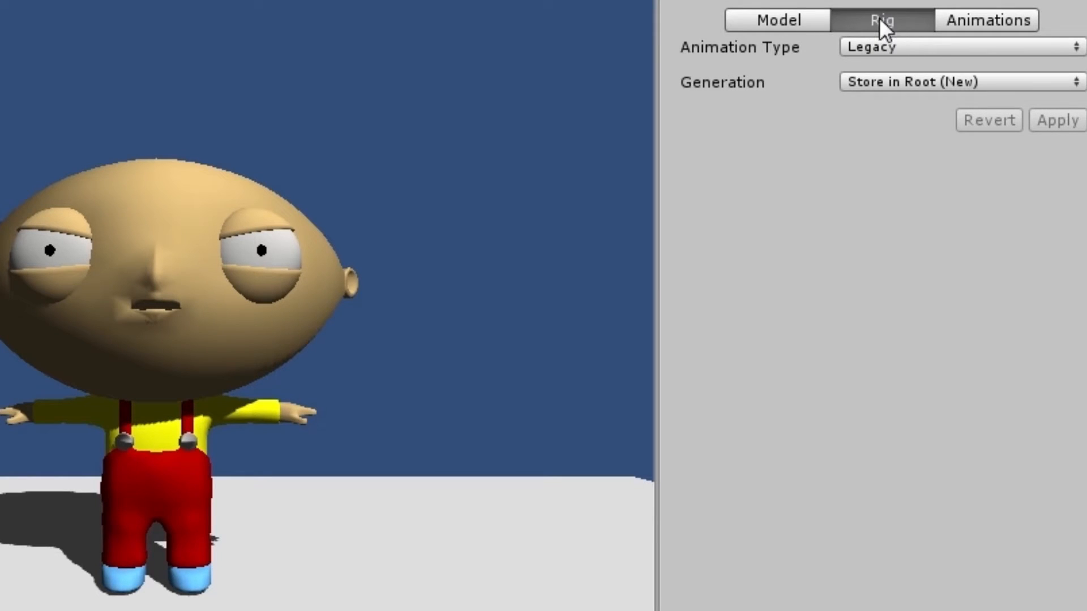
pyautogui.moveTo(814, 61)
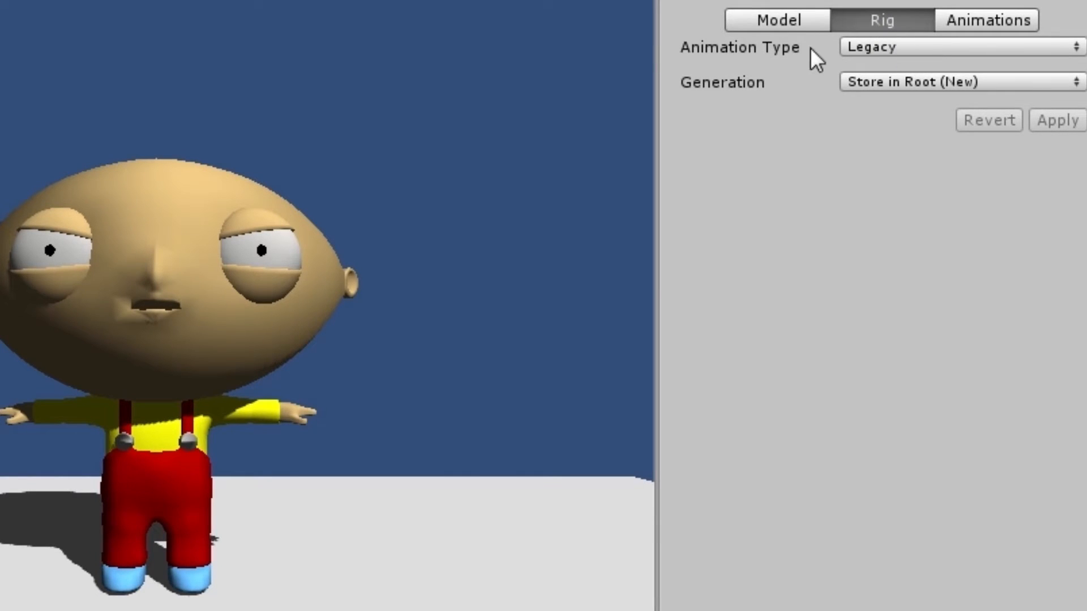
pyautogui.click(960, 47)
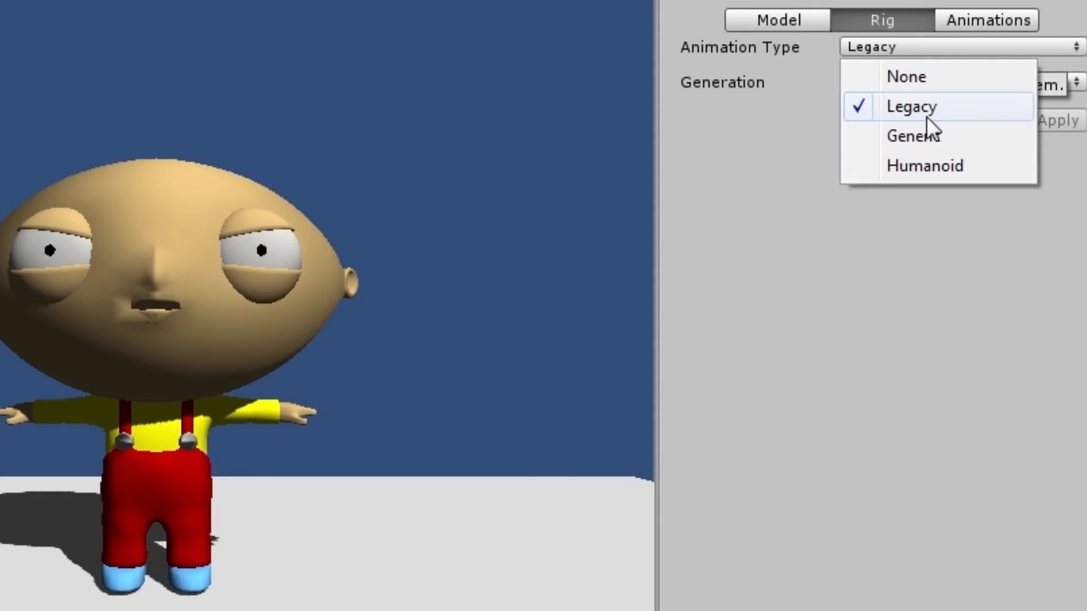
pyautogui.moveTo(937, 136)
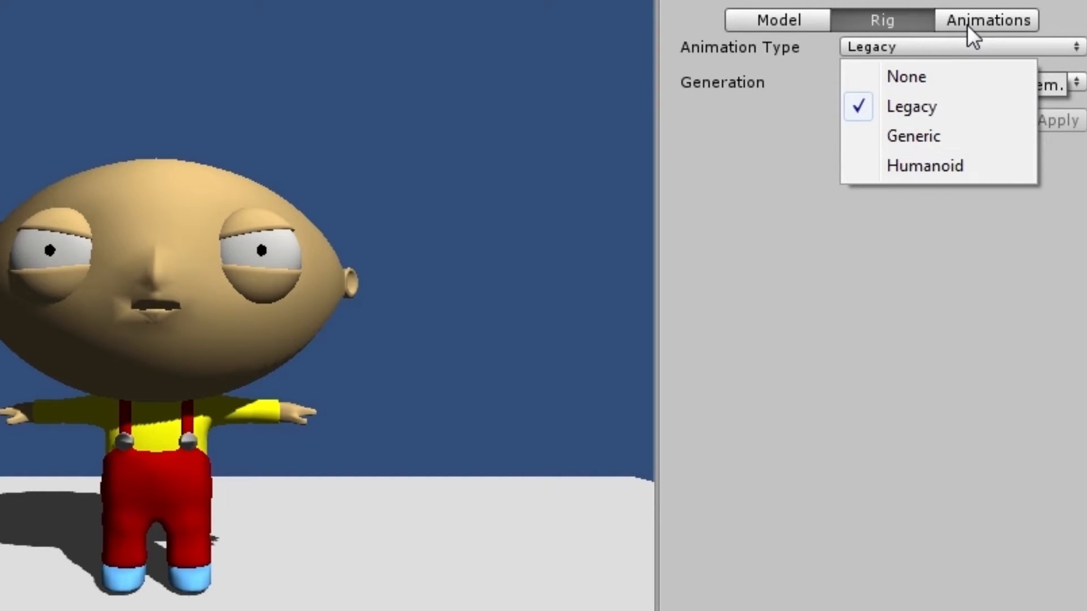
pyautogui.click(987, 19)
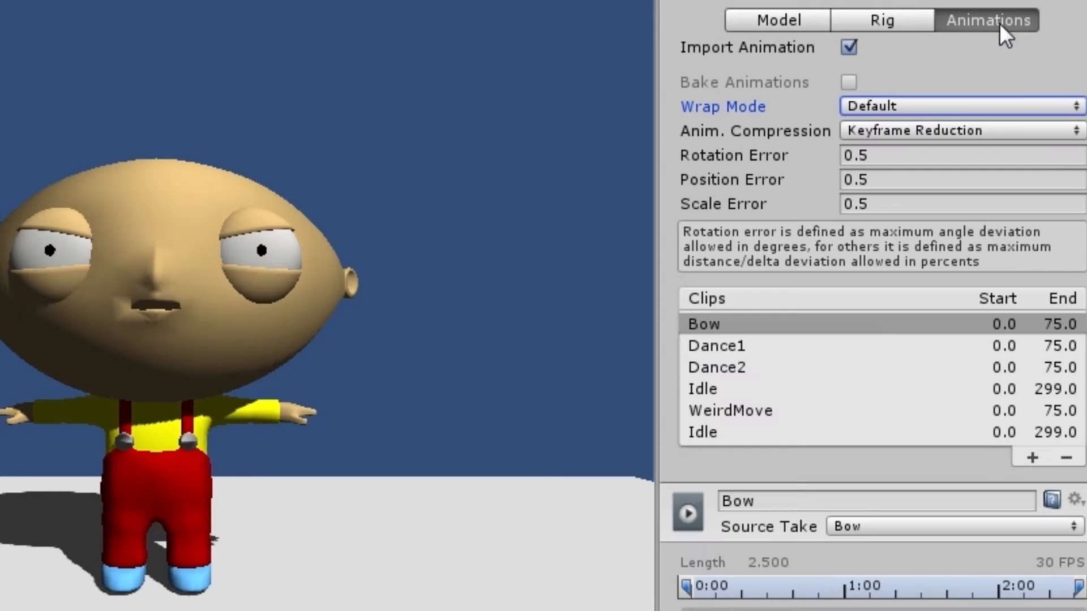
pyautogui.moveTo(738, 561)
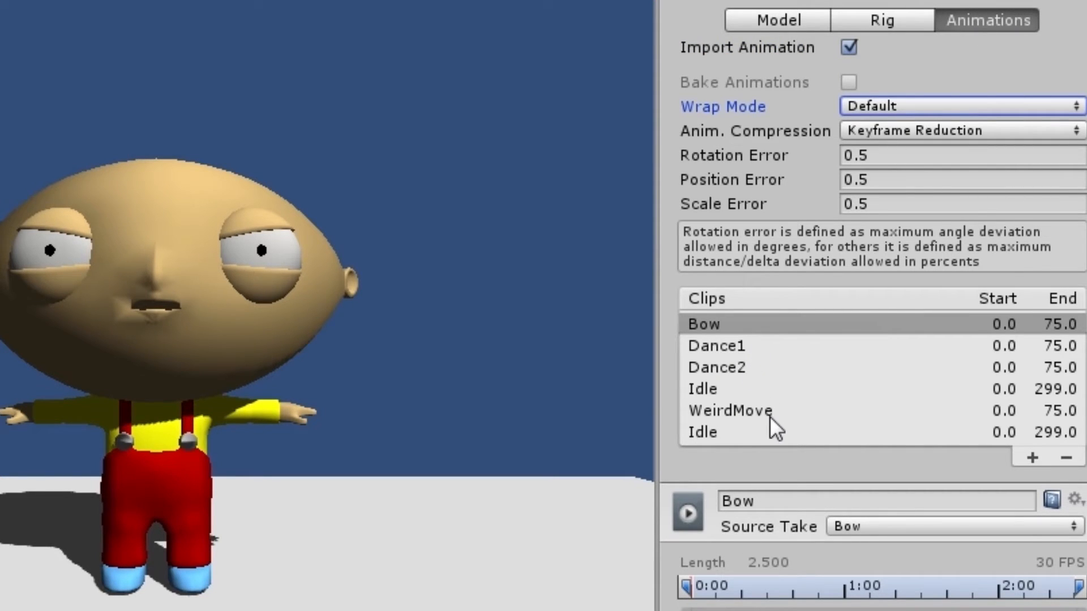
pyautogui.moveTo(732, 401)
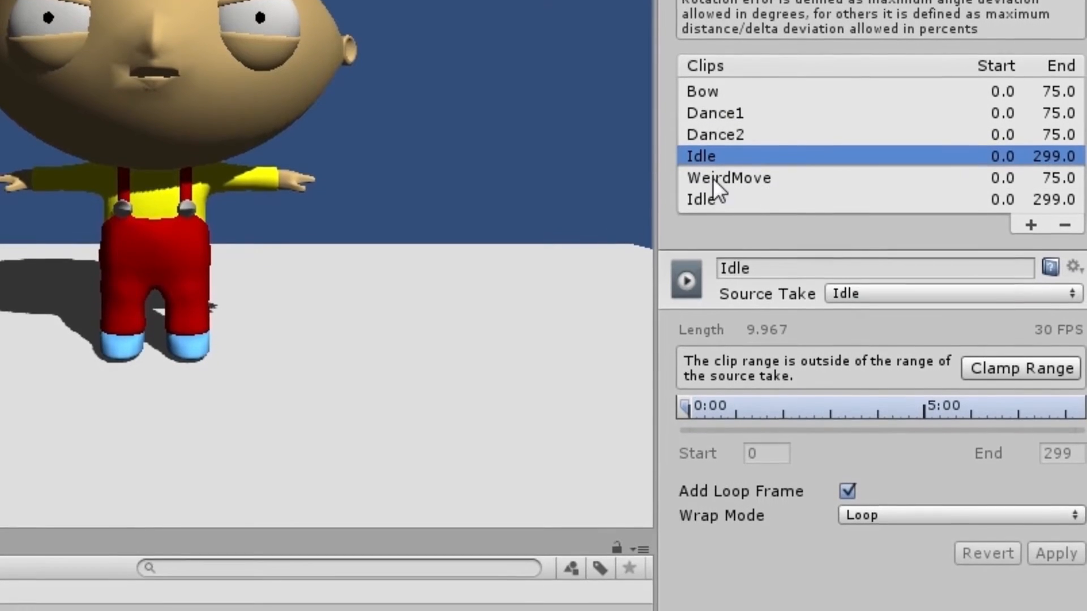
pyautogui.click(956, 397)
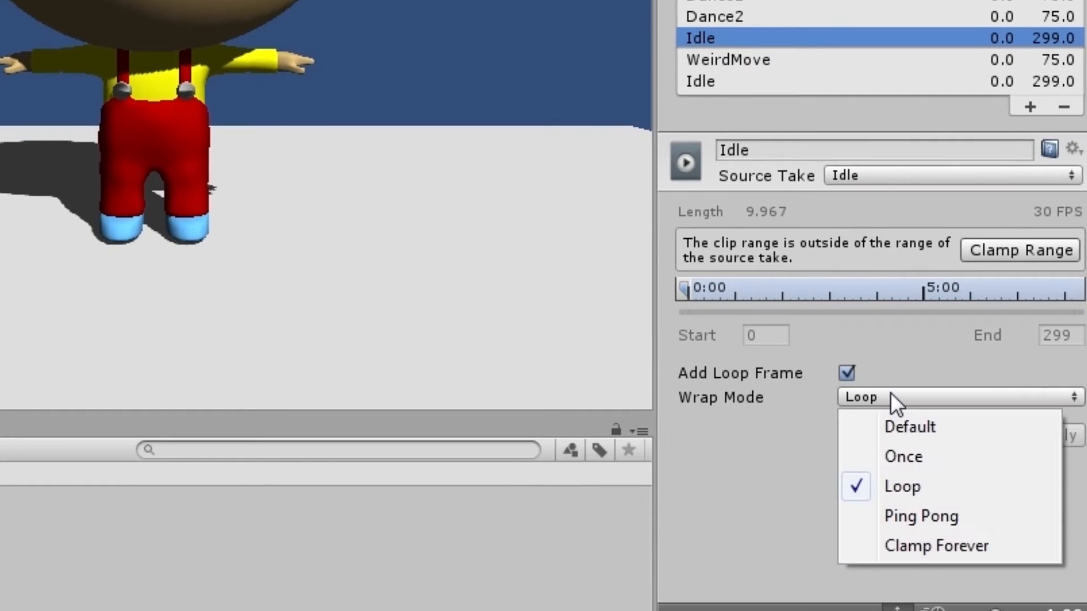
pyautogui.click(902, 486)
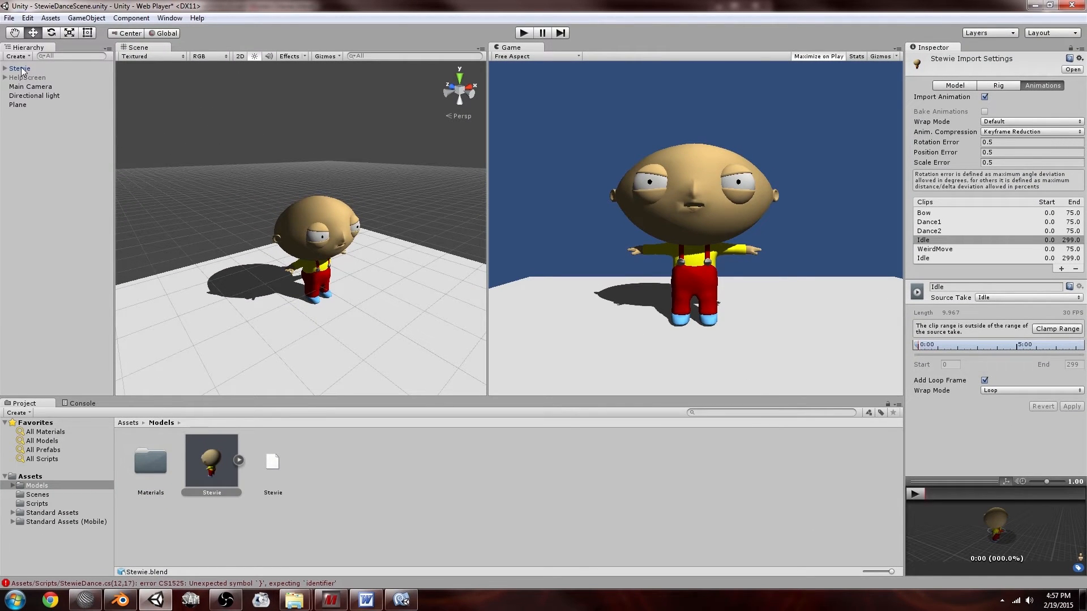
# Select Stewie and set its Animation clip list size to 6, then back to 5.
pyautogui.click(20, 68)
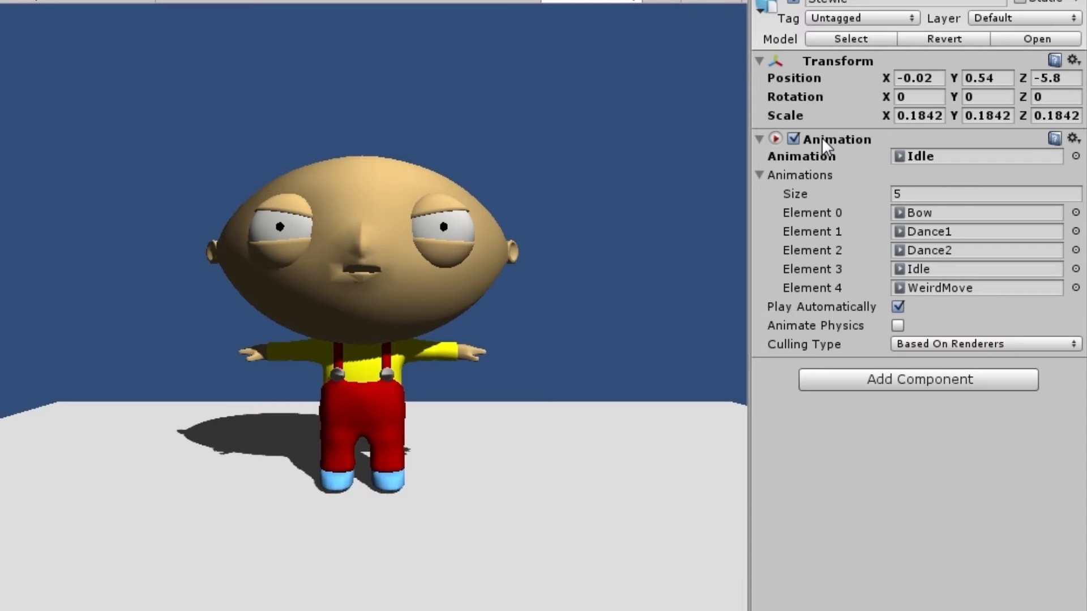
pyautogui.moveTo(935, 215)
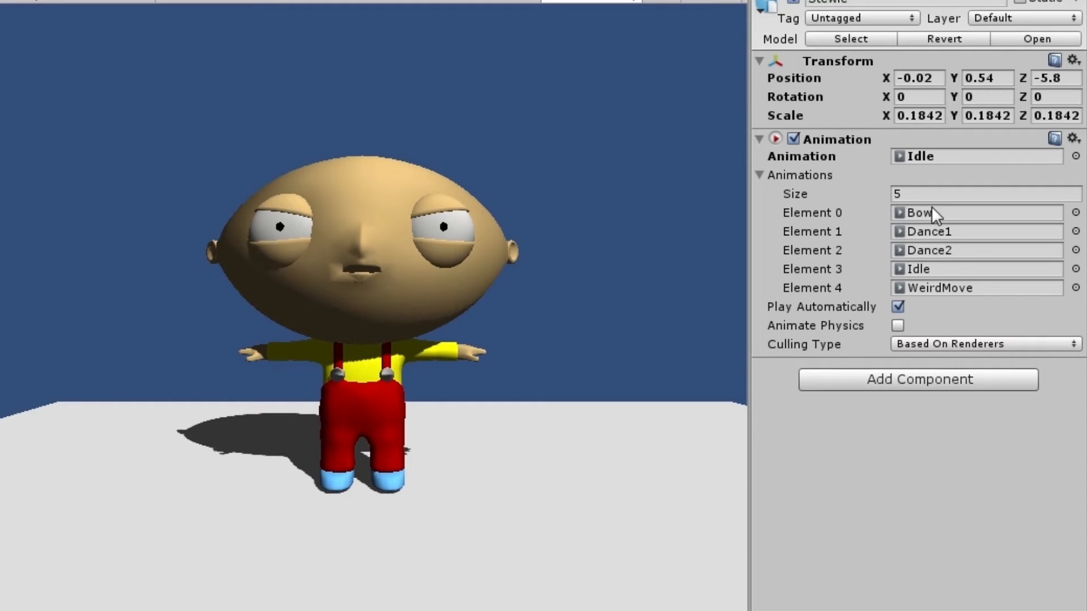
pyautogui.moveTo(950, 281)
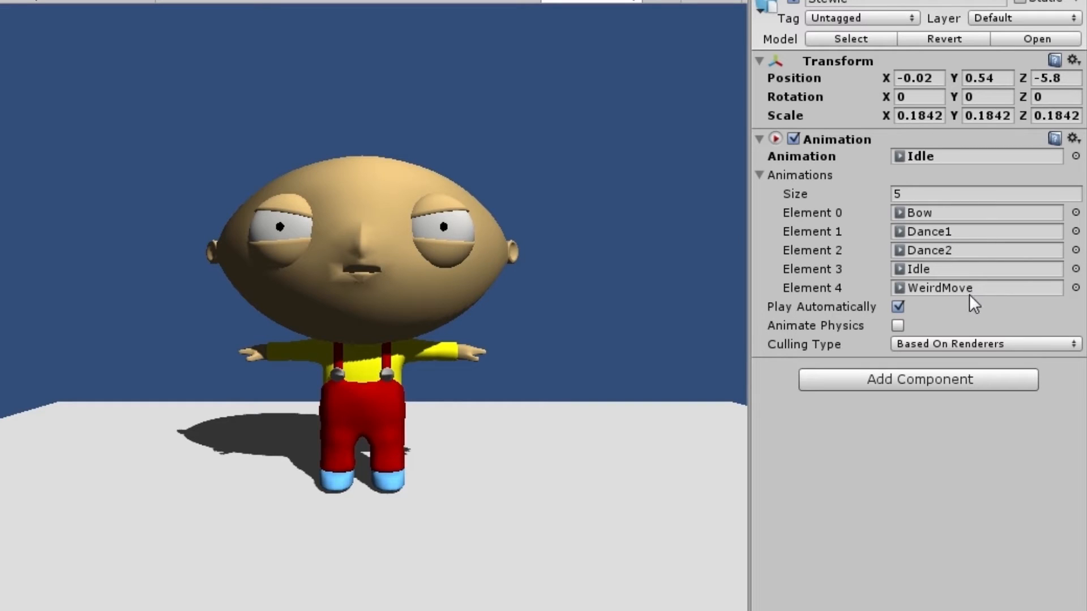
pyautogui.click(984, 194)
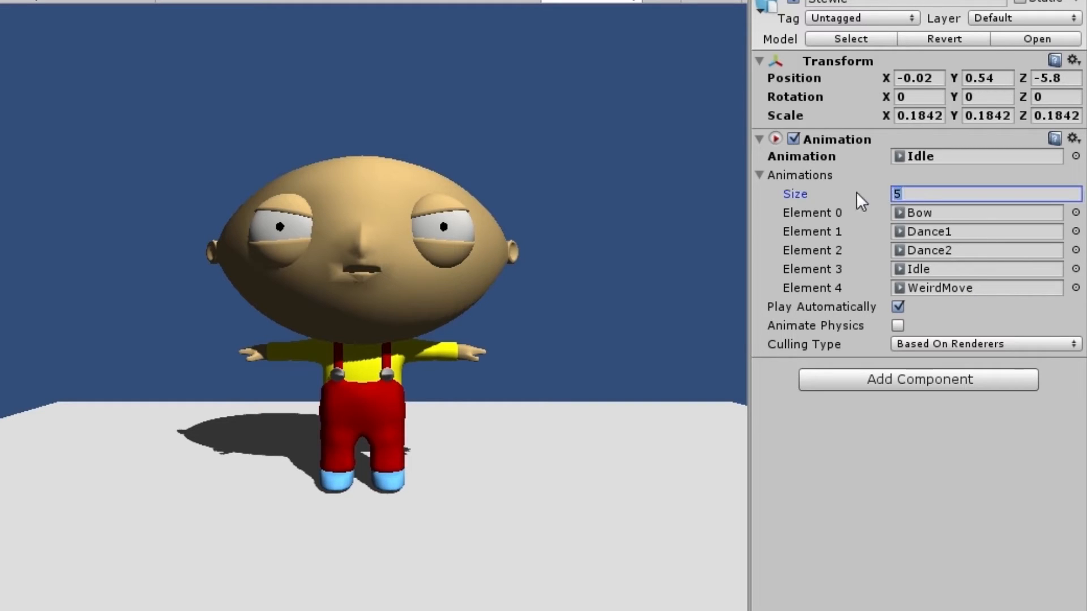
pyautogui.moveTo(832, 194)
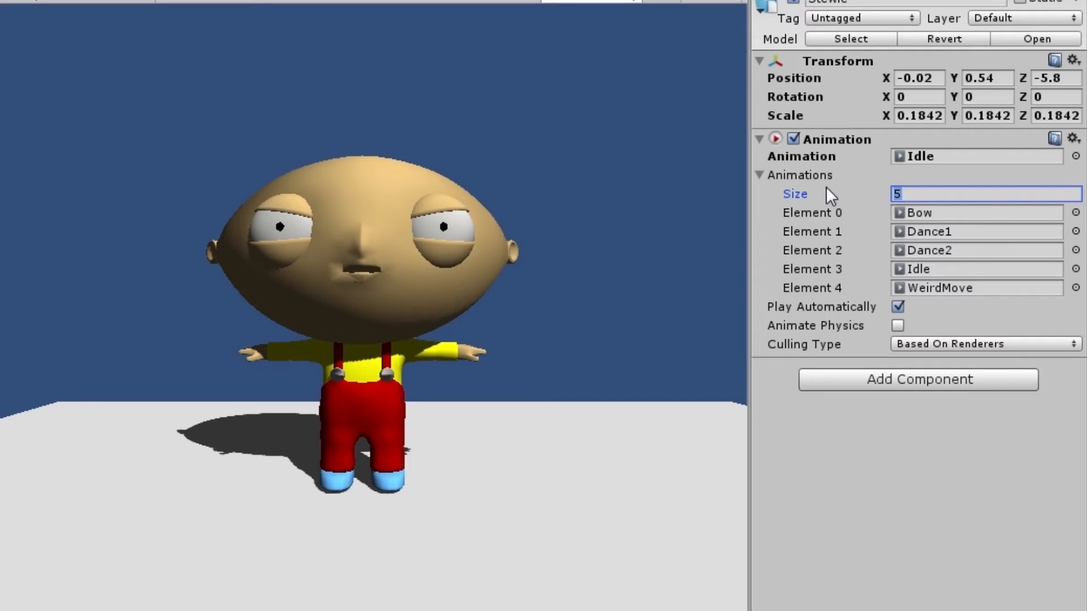
pyautogui.write('6')
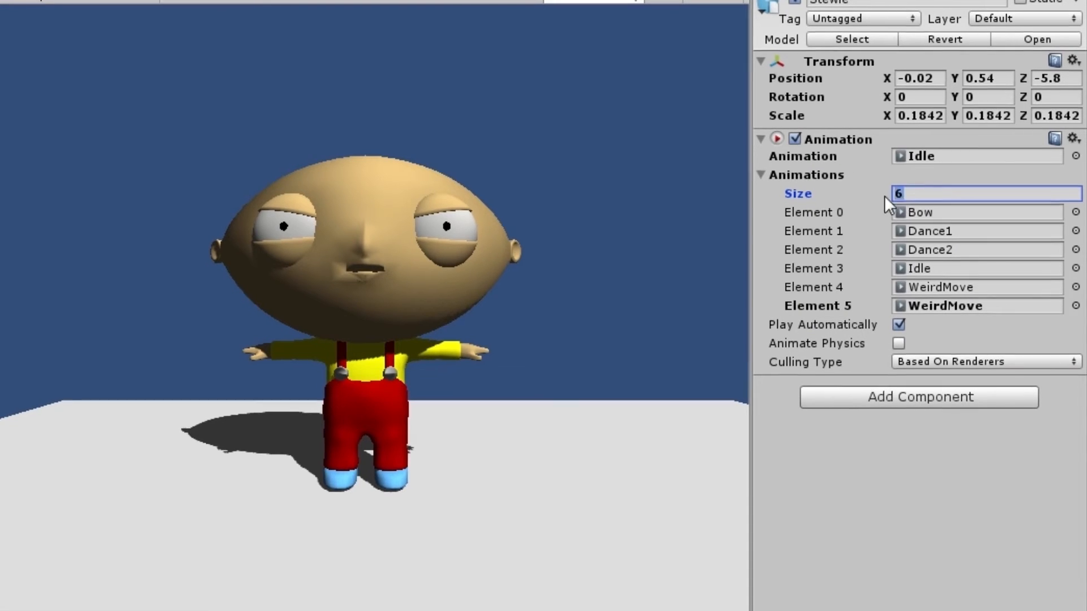
pyautogui.write('5')
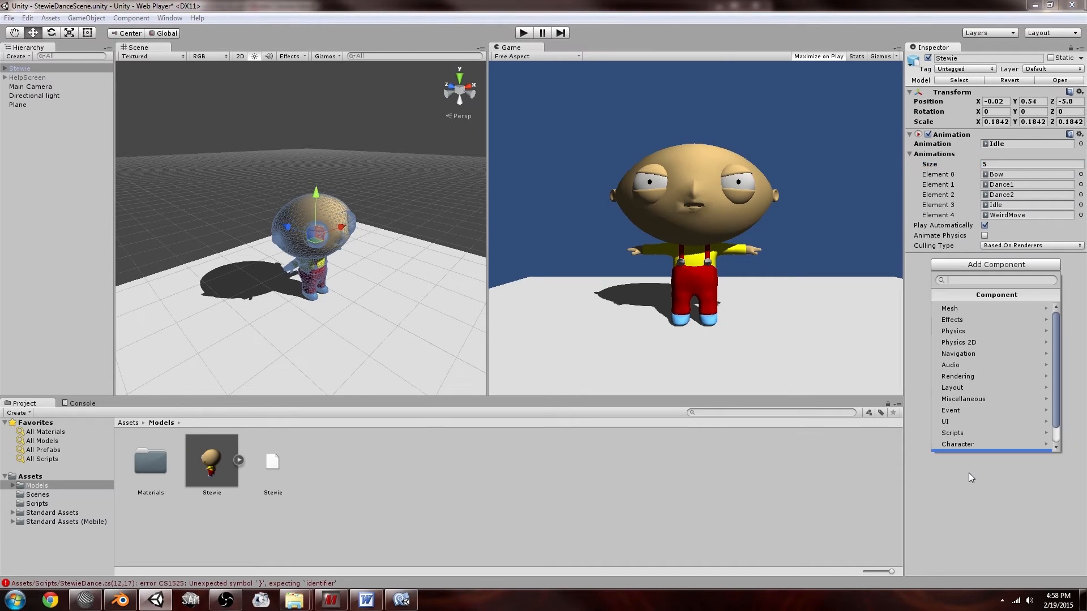
# Search 'Stewie' in Add Component and create it as a new CSharp script.
pyautogui.click(873, 265)
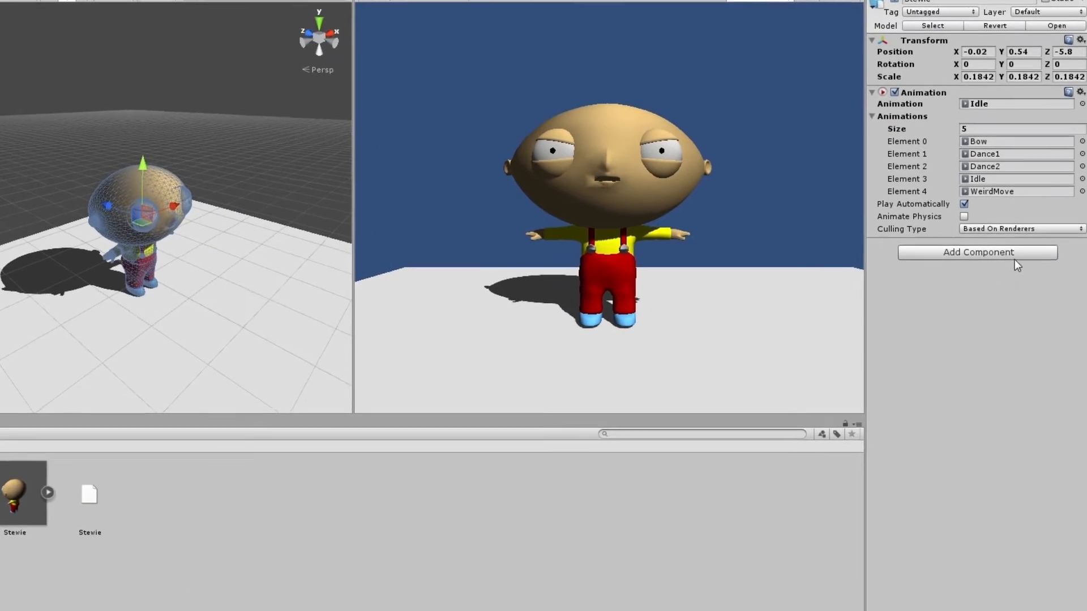
pyautogui.click(976, 251)
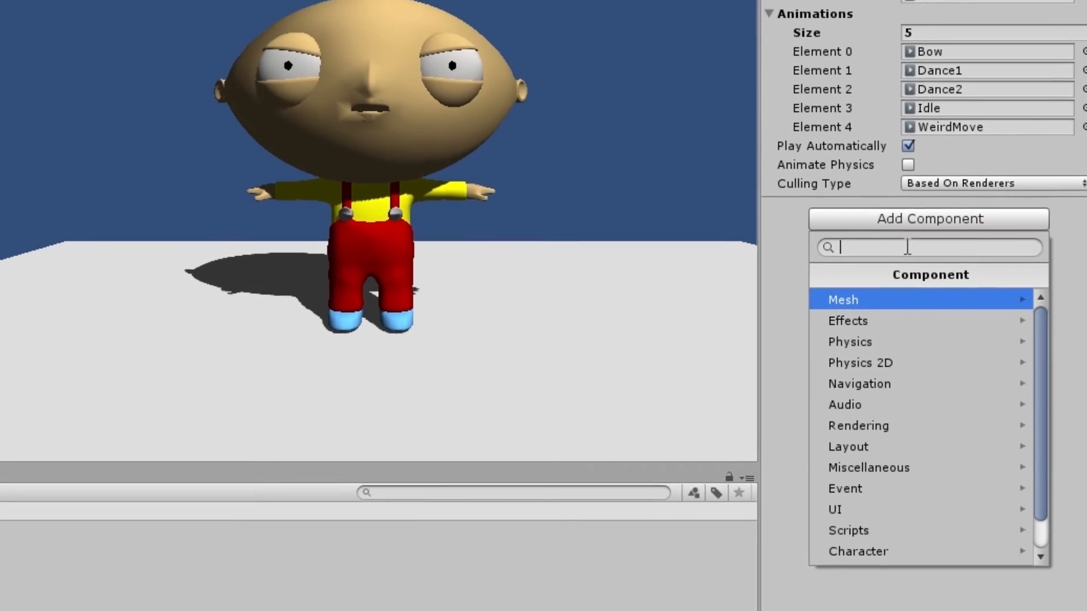
pyautogui.write('seth')
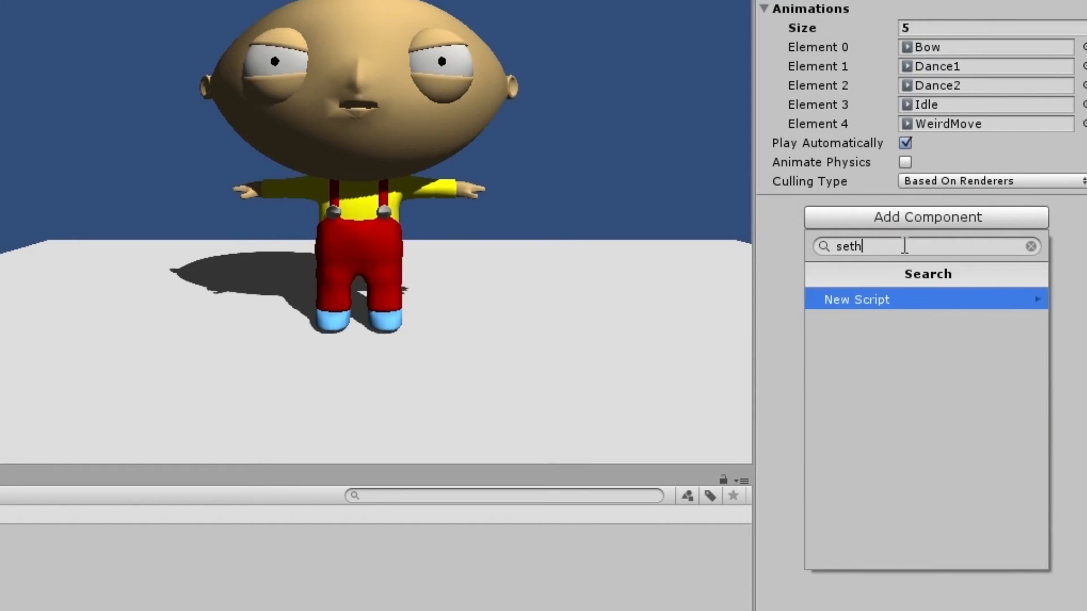
pyautogui.write('kdfllsdlfj;lasdkfj')
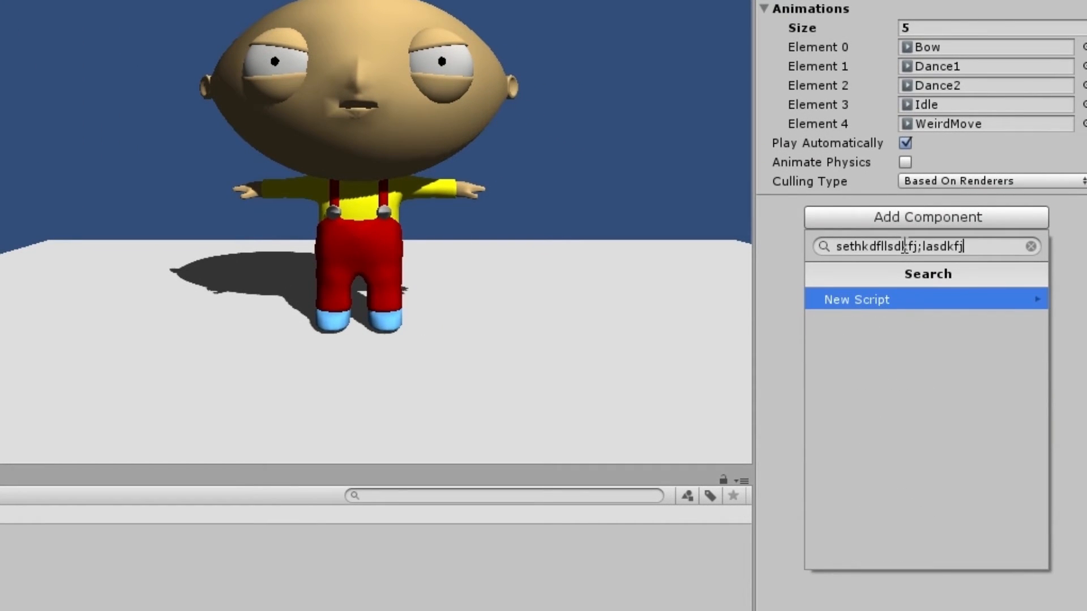
pyautogui.write('kfjsldmcvkdsl;adflsdfkjasld')
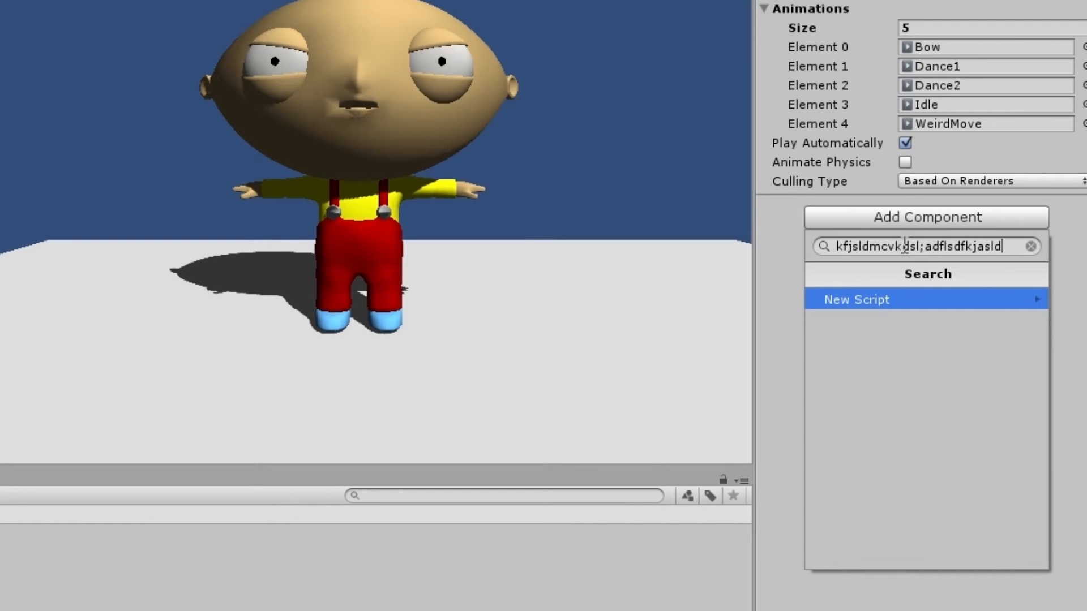
pyautogui.write('sldkfjsdlf;sjdflksadjlfkasjd;l')
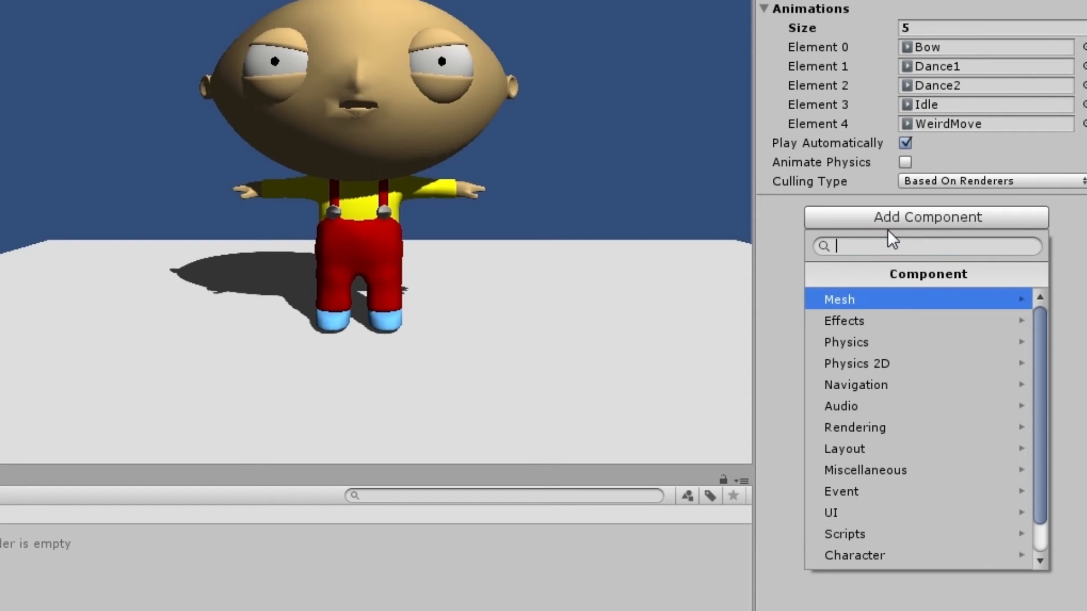
pyautogui.write('Ste')
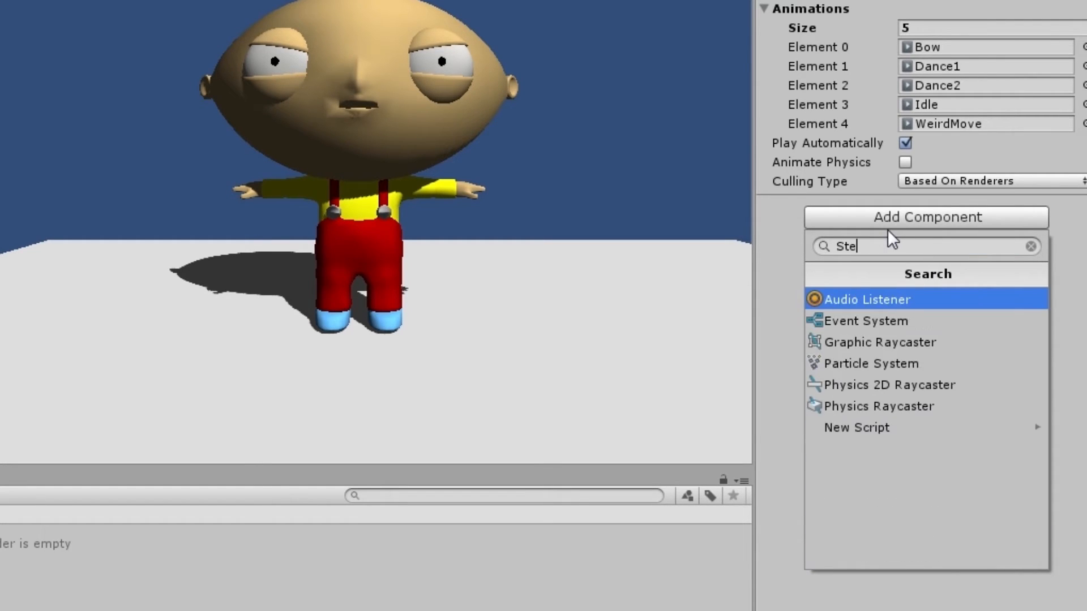
pyautogui.click(855, 428)
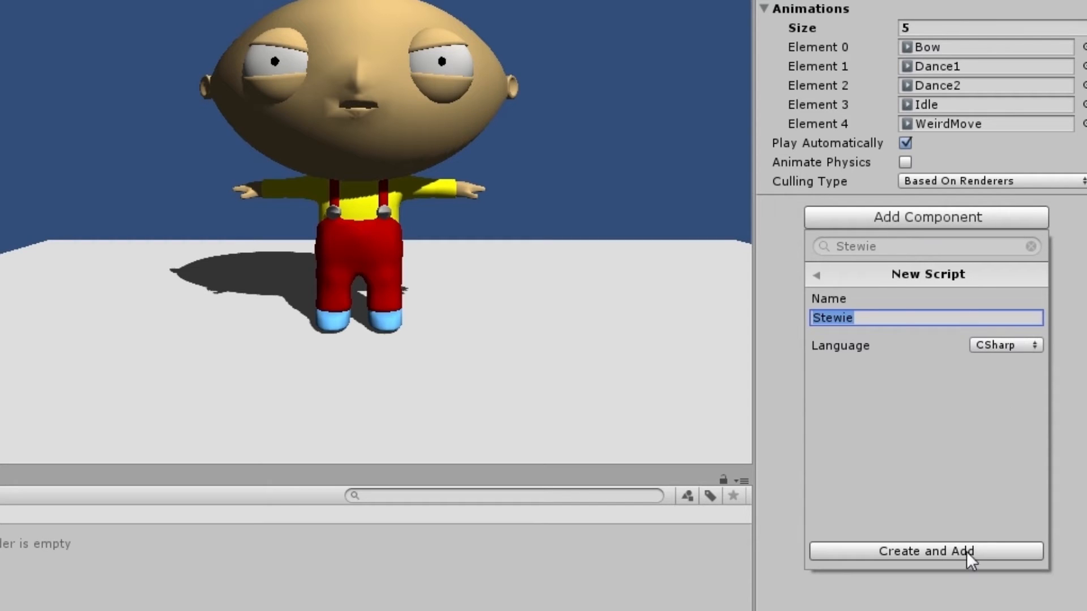
pyautogui.click(925, 550)
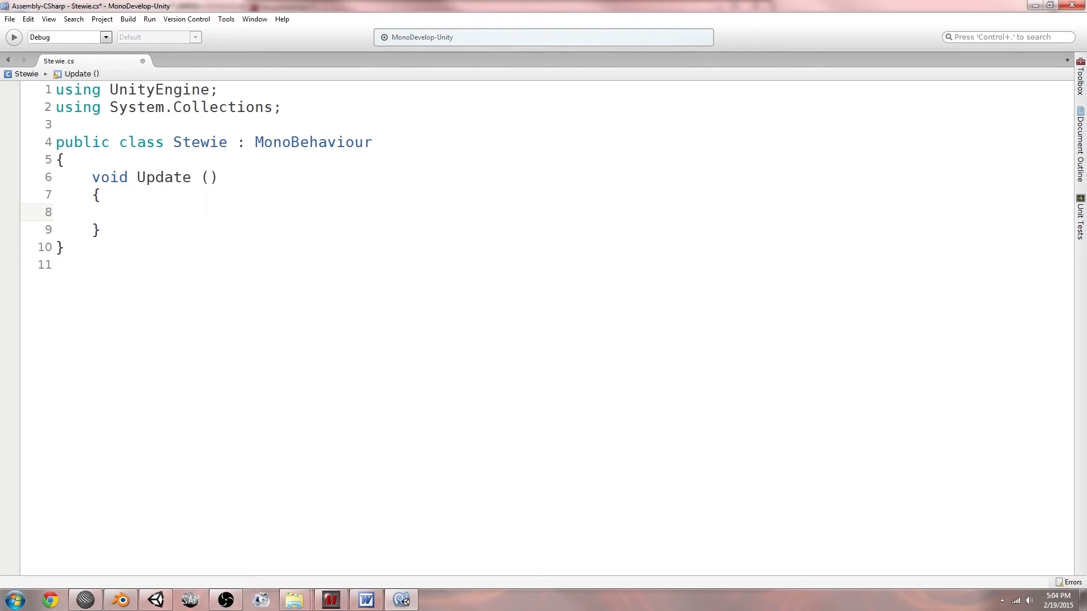
# In Update, write an if block checking Input.GetKeyDown(KeyCode.Keypad0).
pyautogui.write('if')
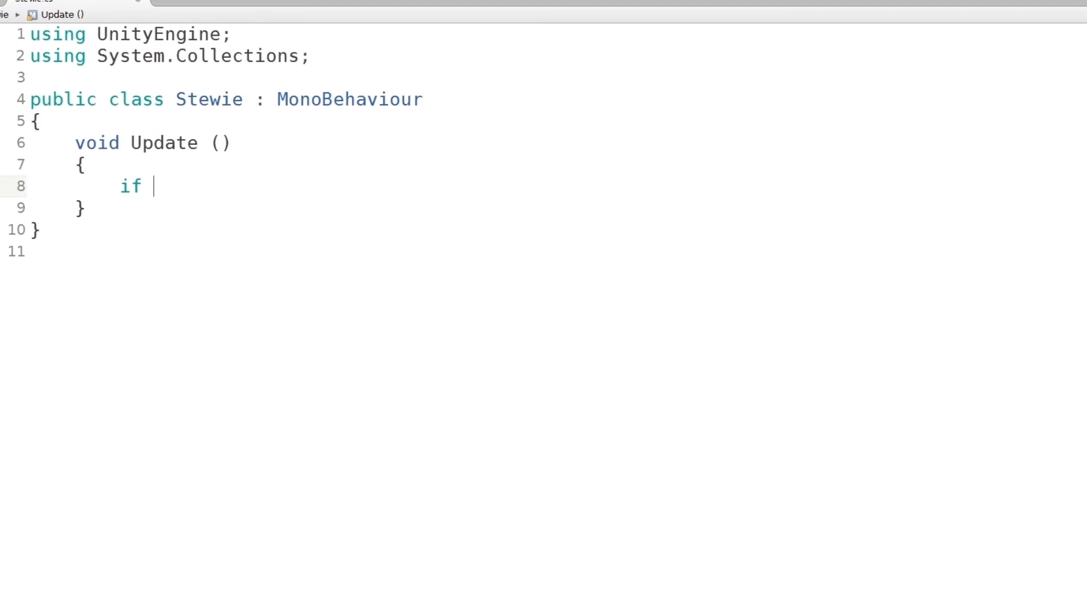
pyautogui.write('(Input.g')
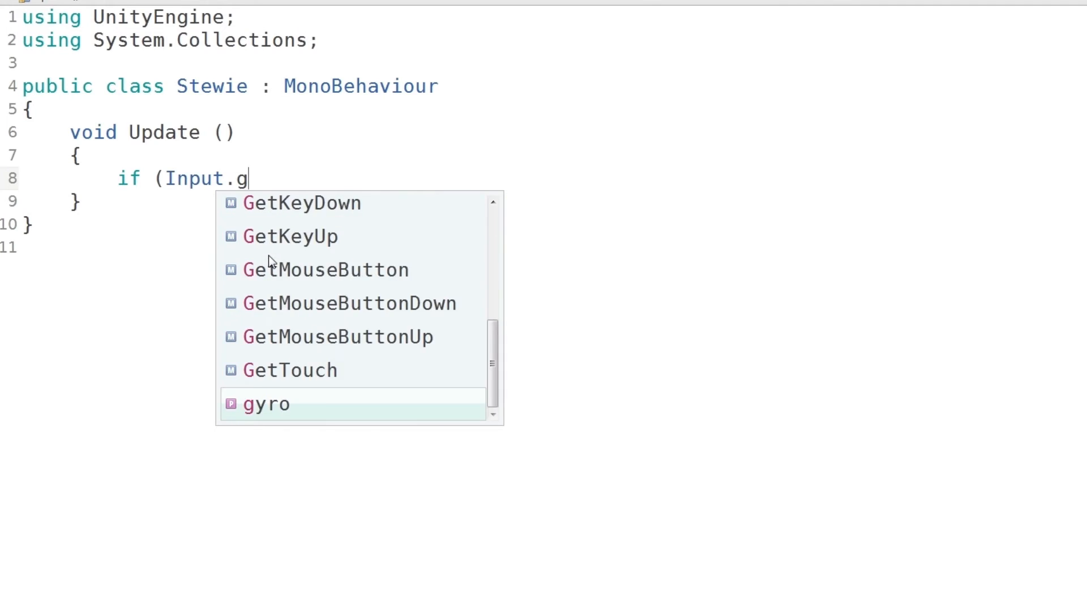
pyautogui.write('etKey')
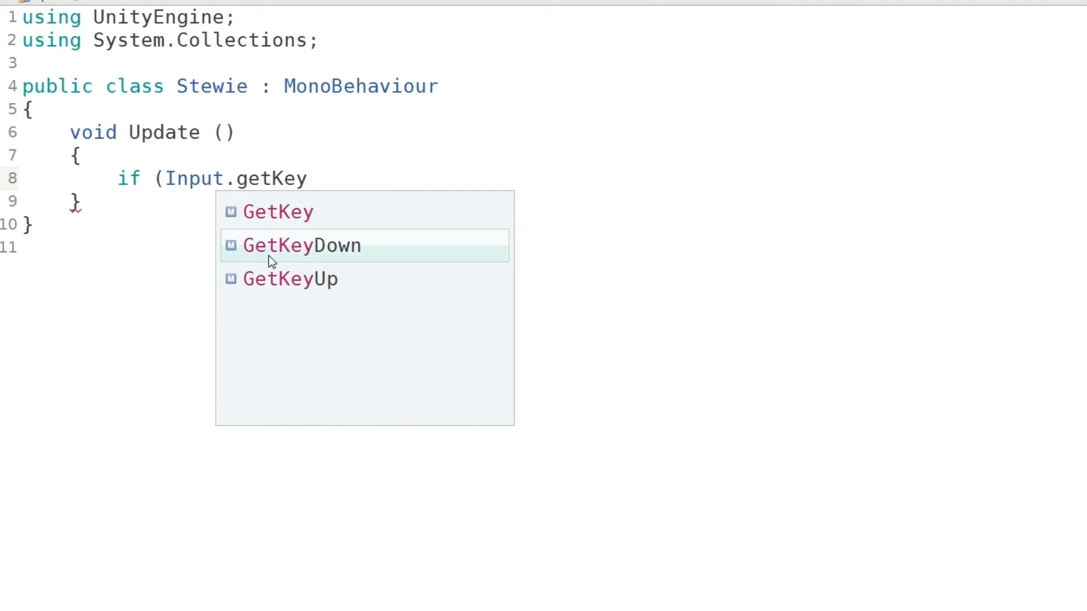
pyautogui.click(301, 244)
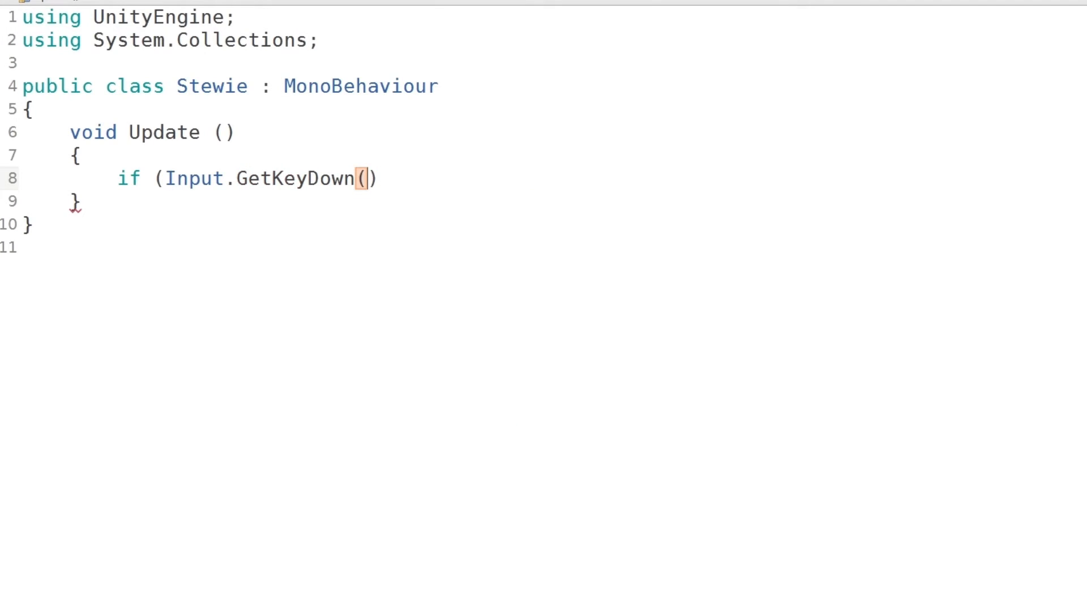
pyautogui.write('KeyCode')
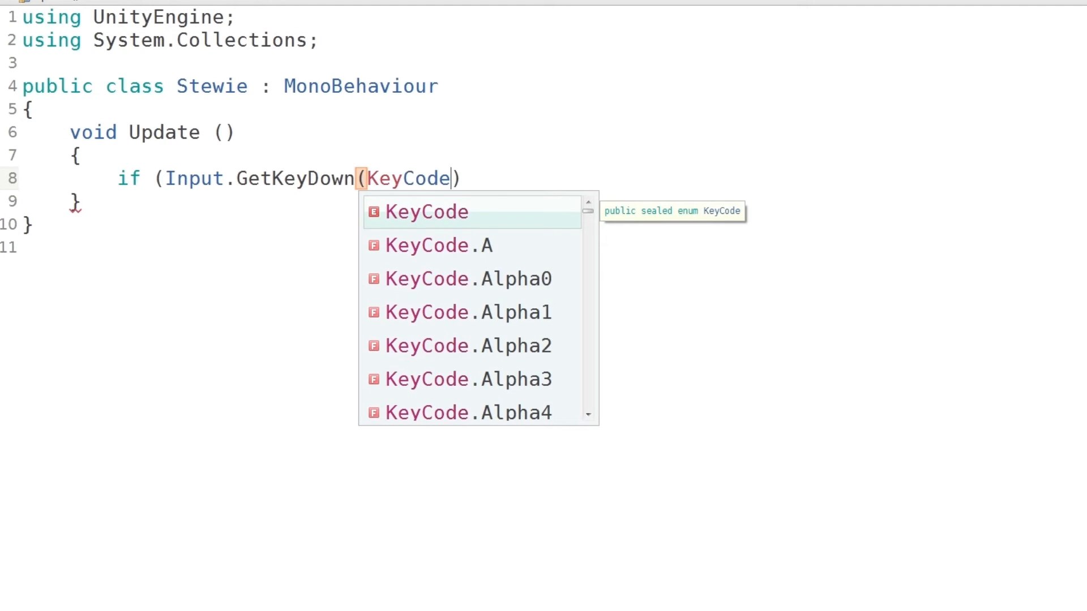
pyautogui.write('.Ke')
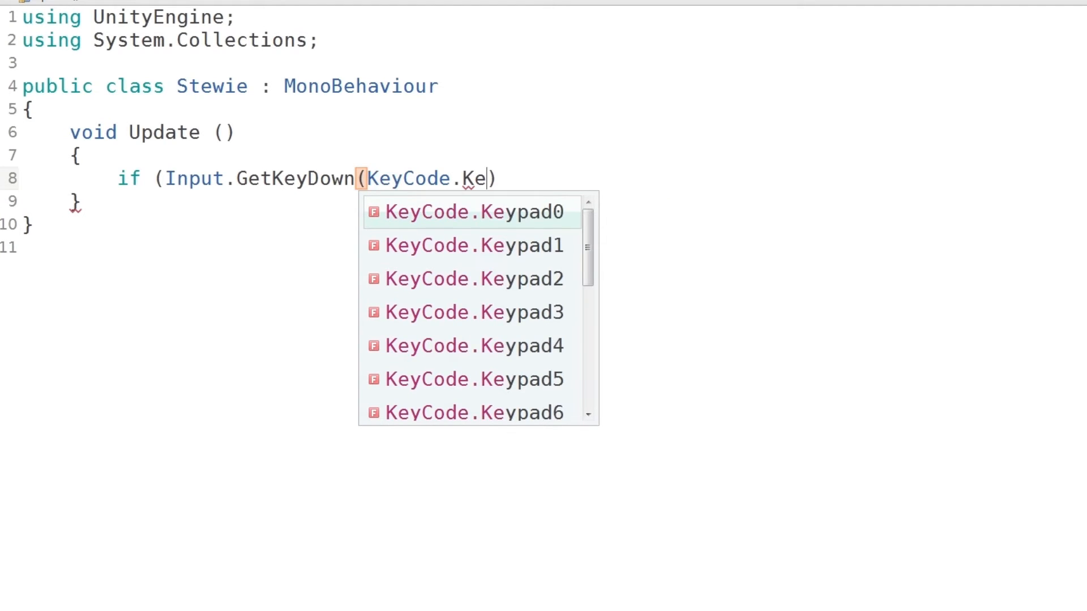
pyautogui.doubleClick(473, 211)
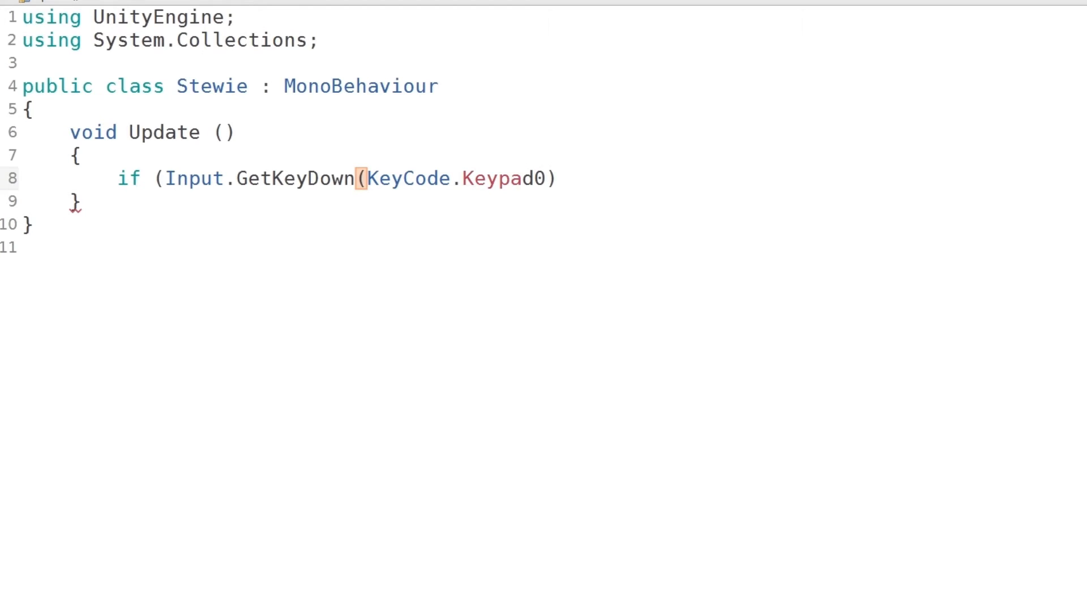
pyautogui.write(')')
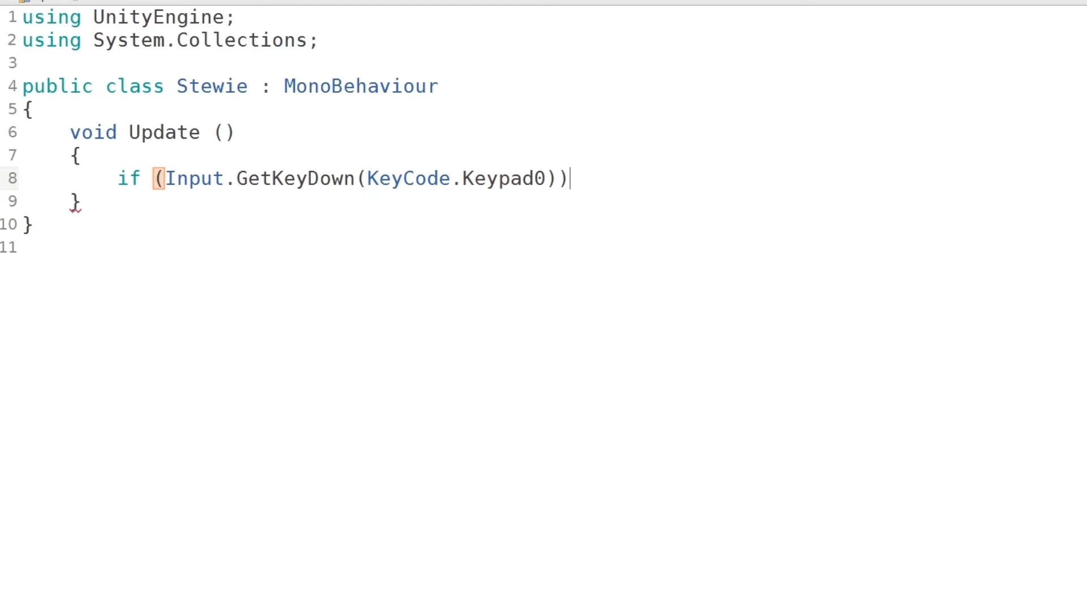
pyautogui.write('{')
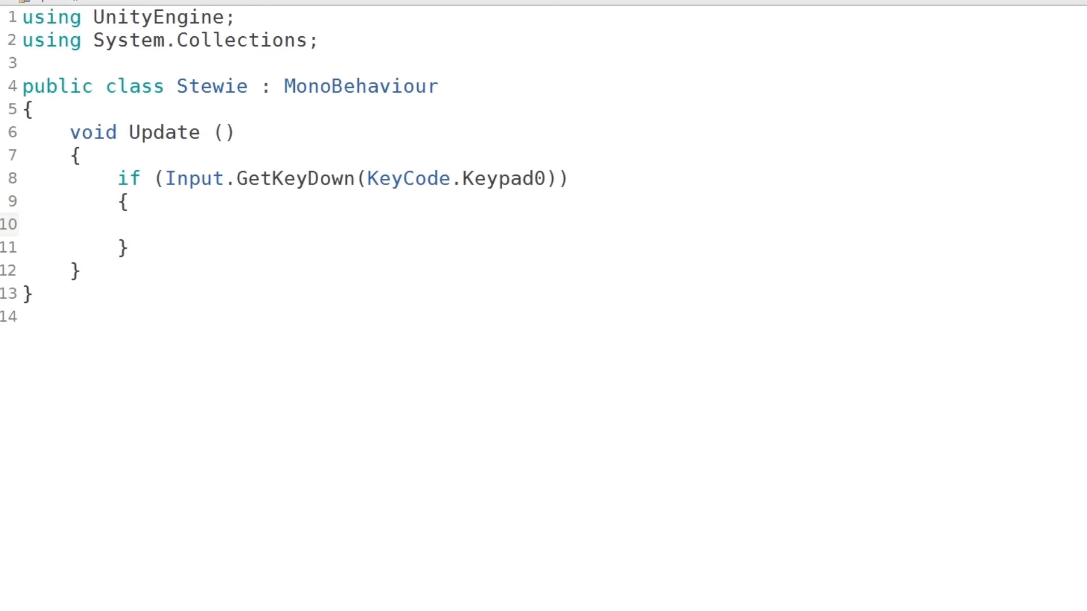
# Inside the block, call animation.Play("Idle");.
pyautogui.write('animatio')
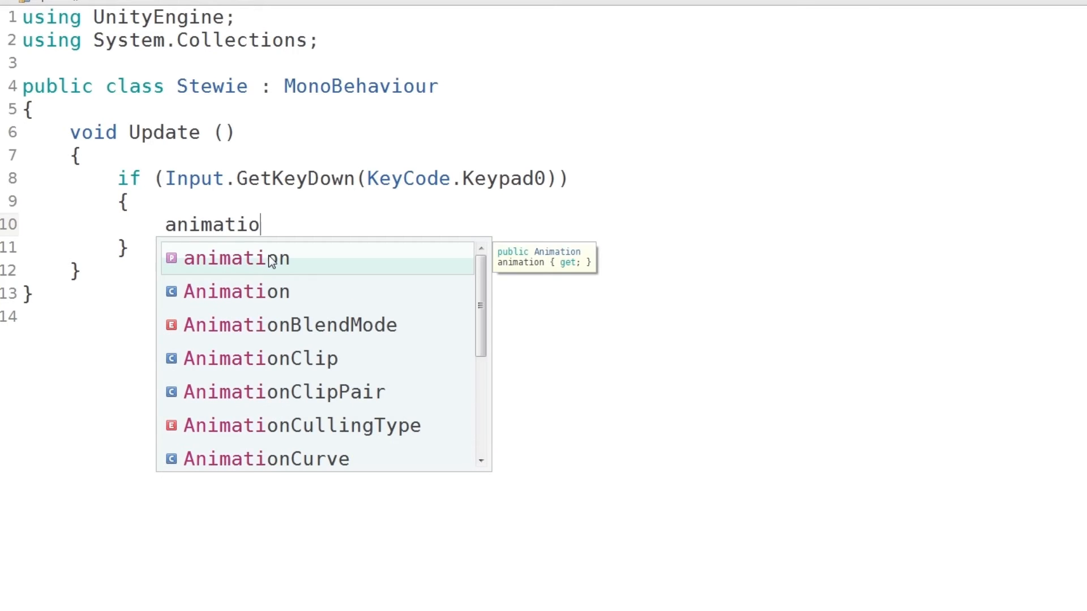
pyautogui.write('n.Play')
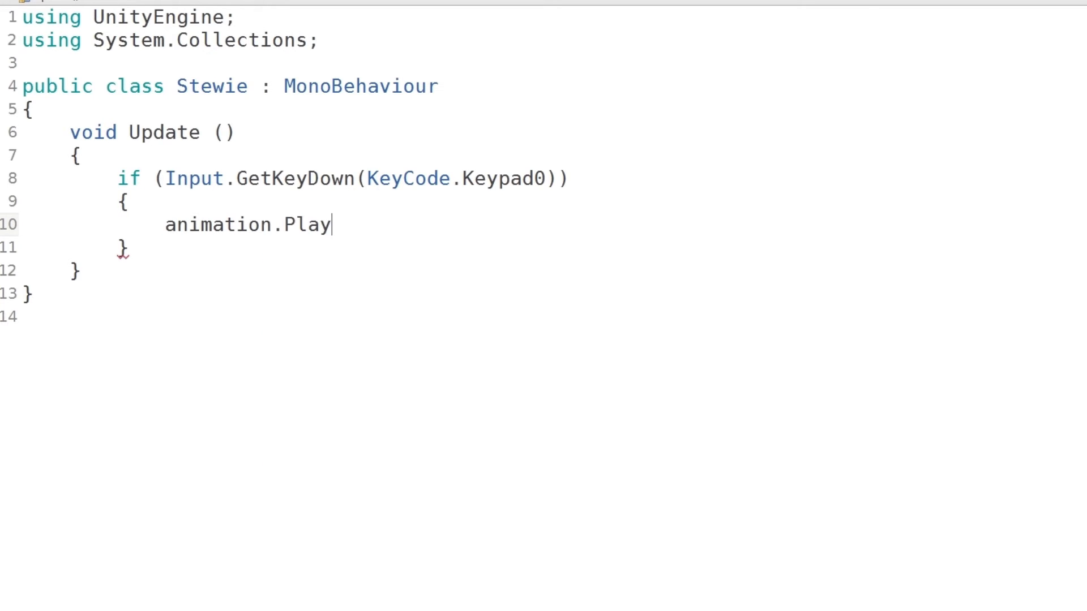
pyautogui.write('("")')
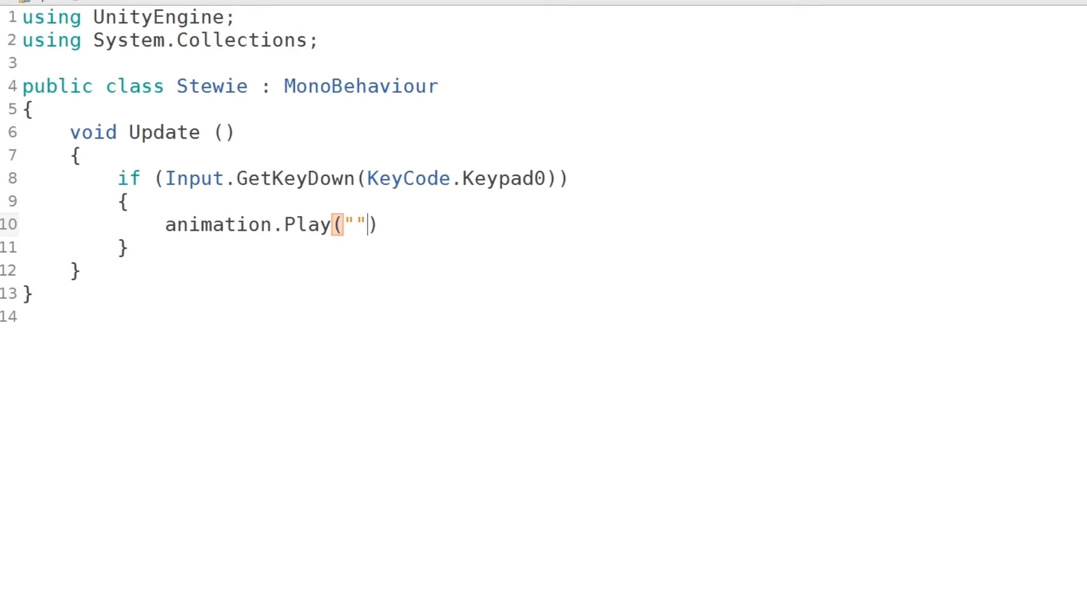
pyautogui.write('Idle')
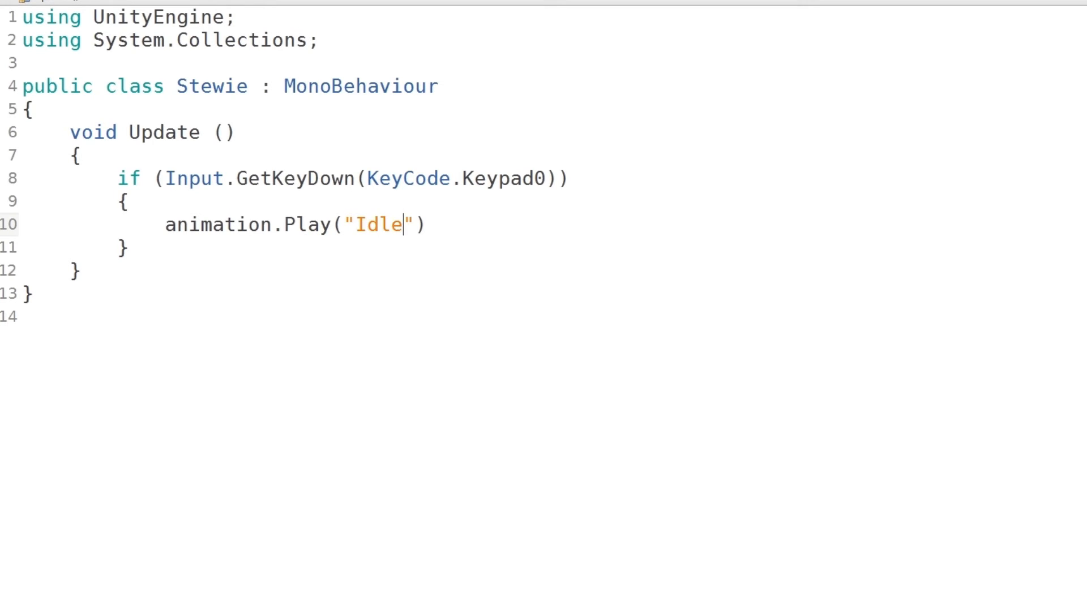
pyautogui.write(';')
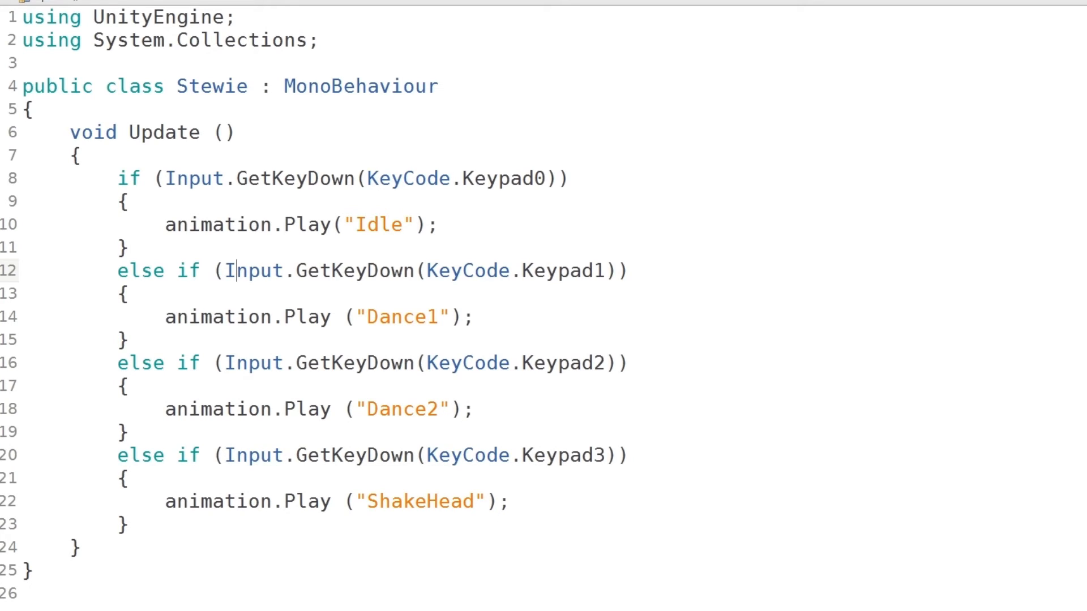
# Edit the else if blocks so Keypad1, Keypad2 and Keypad3 play Dance1, Dance2 and ShakeHead.
pyautogui.click(595, 270)
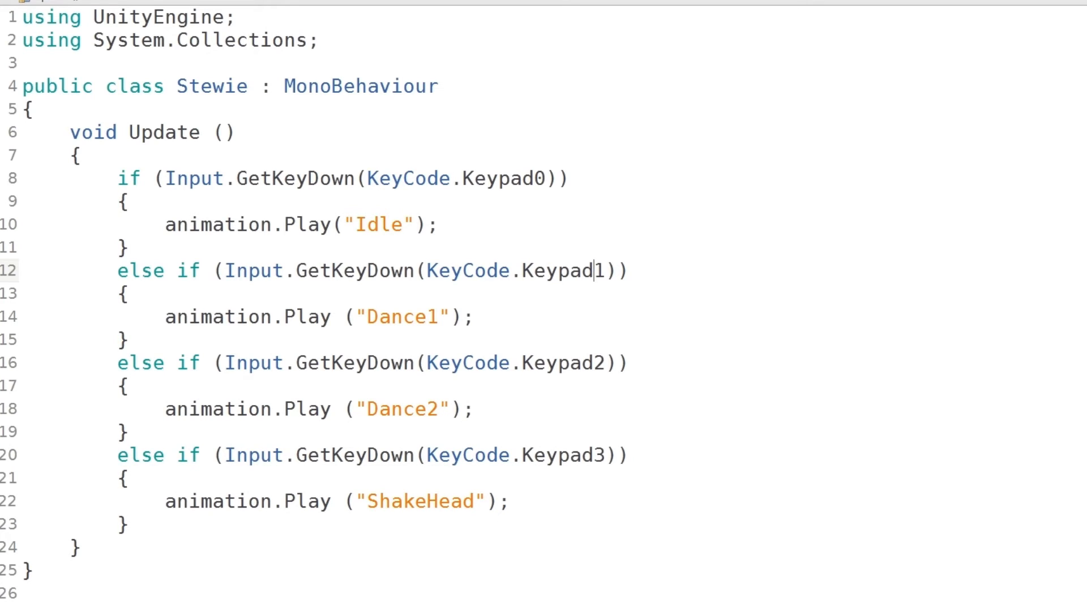
pyautogui.doubleClick(401, 317)
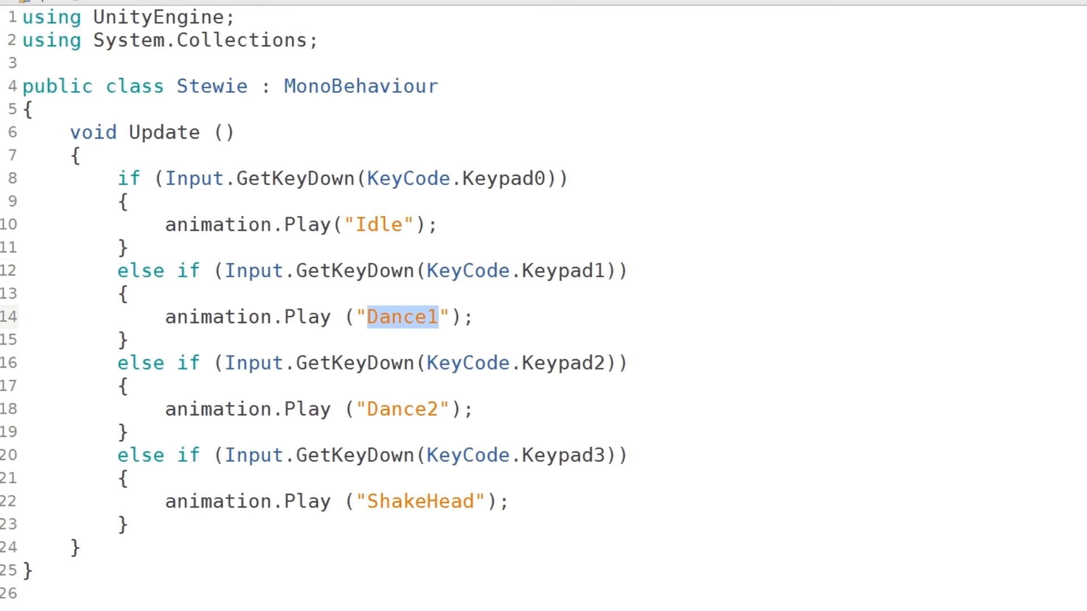
pyautogui.doubleClick(402, 409)
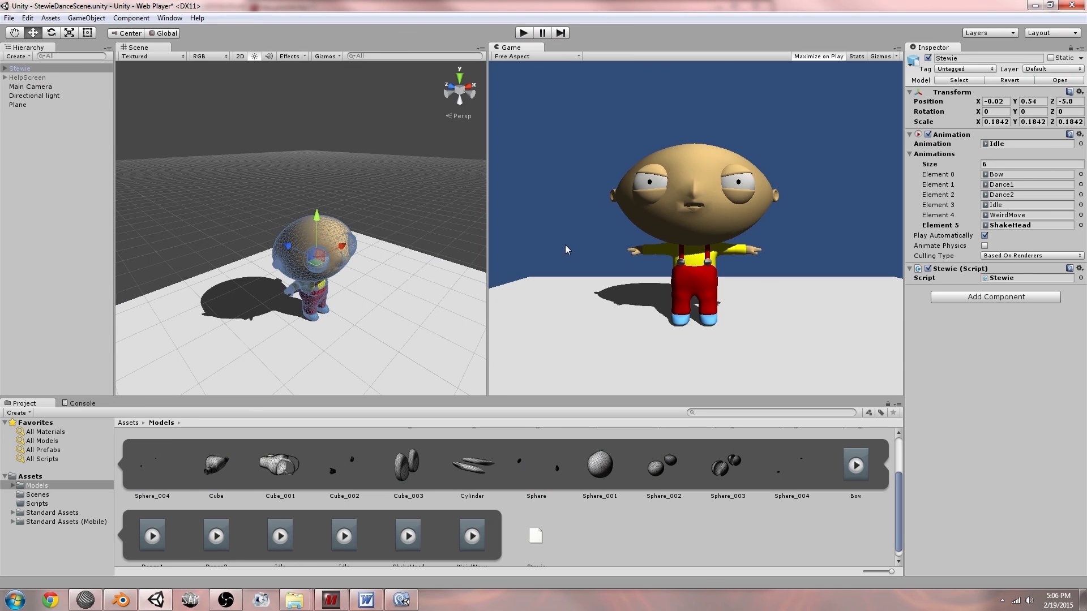
pyautogui.moveTo(491, 316)
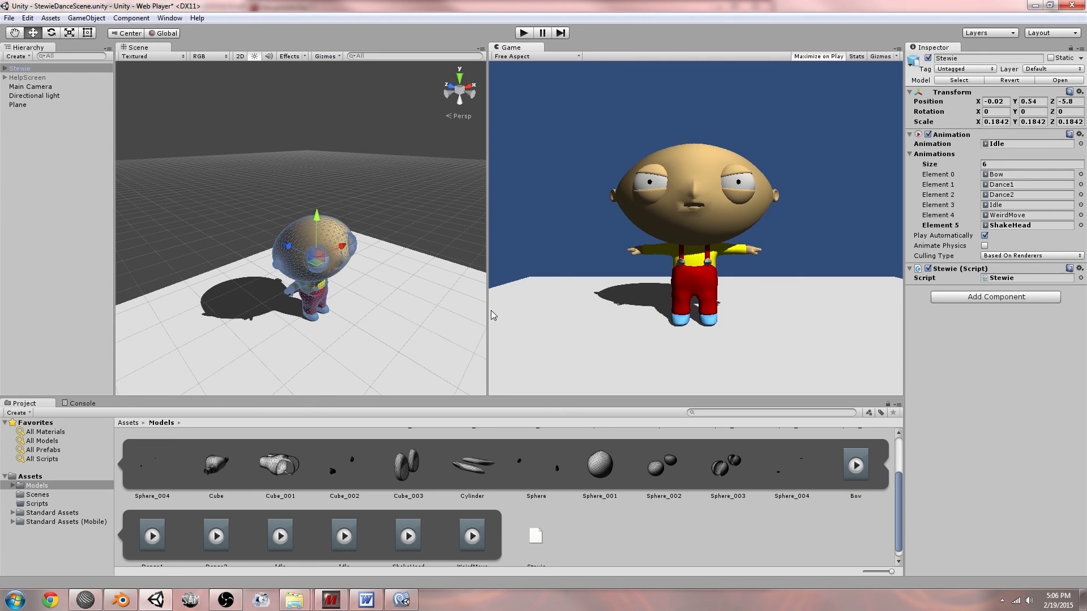